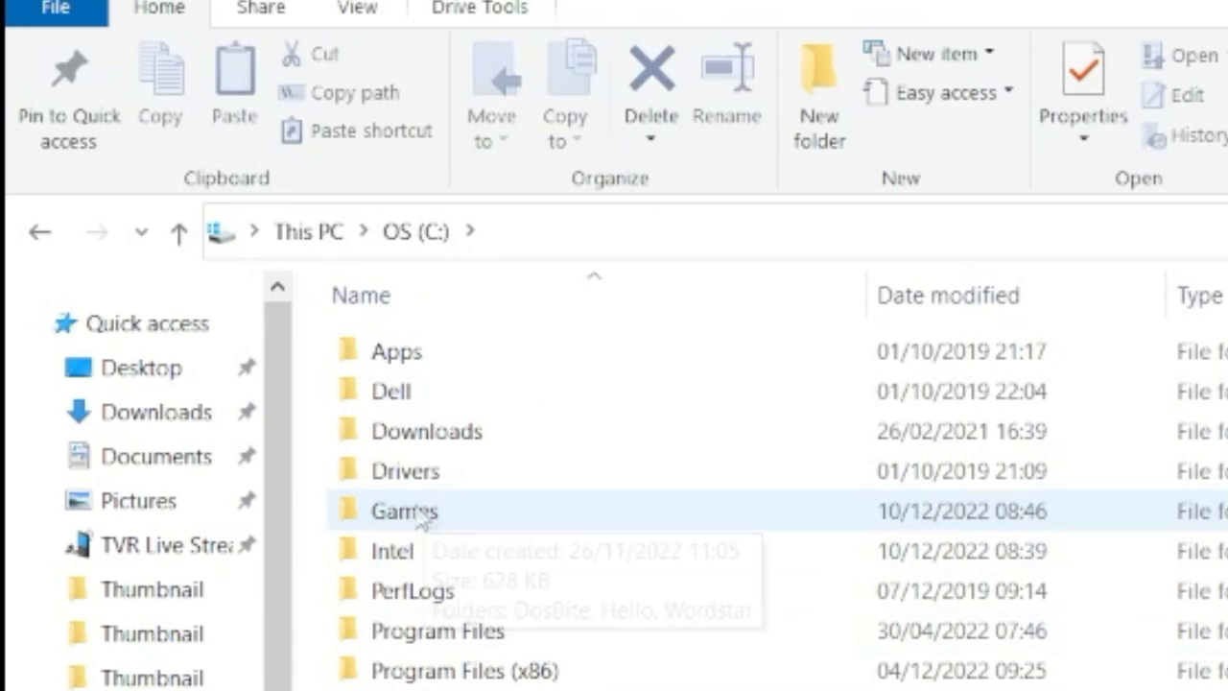
pyautogui.moveTo(426, 526)
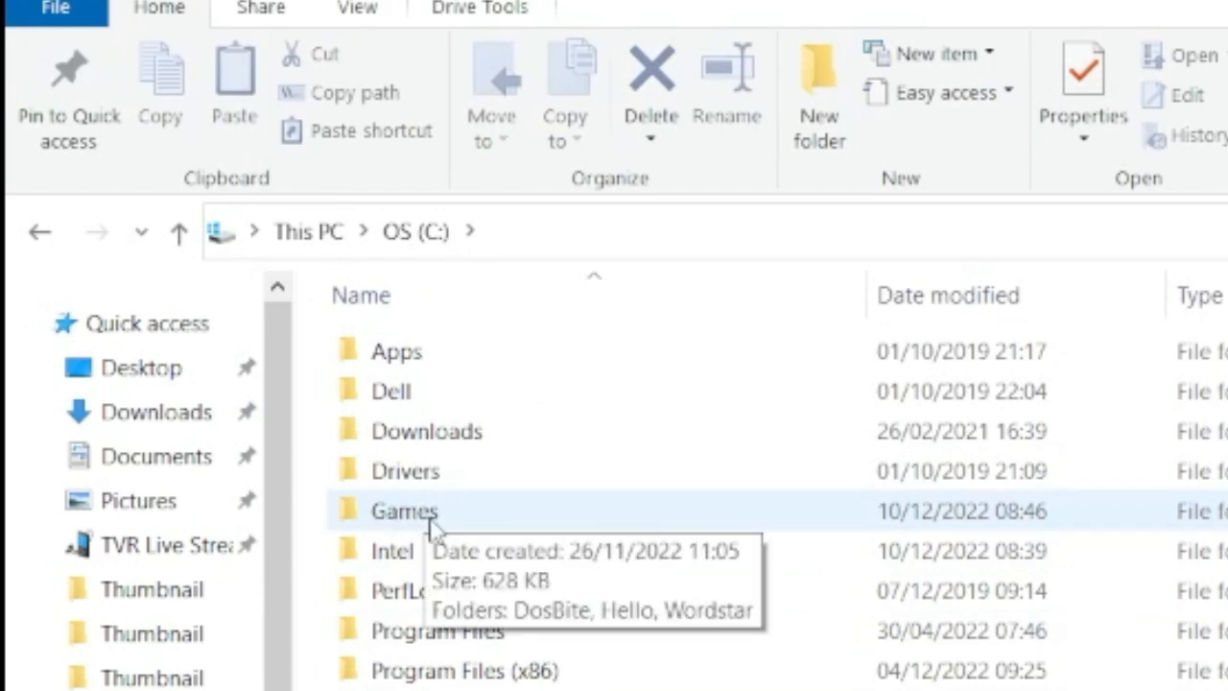
pyautogui.moveTo(431, 533)
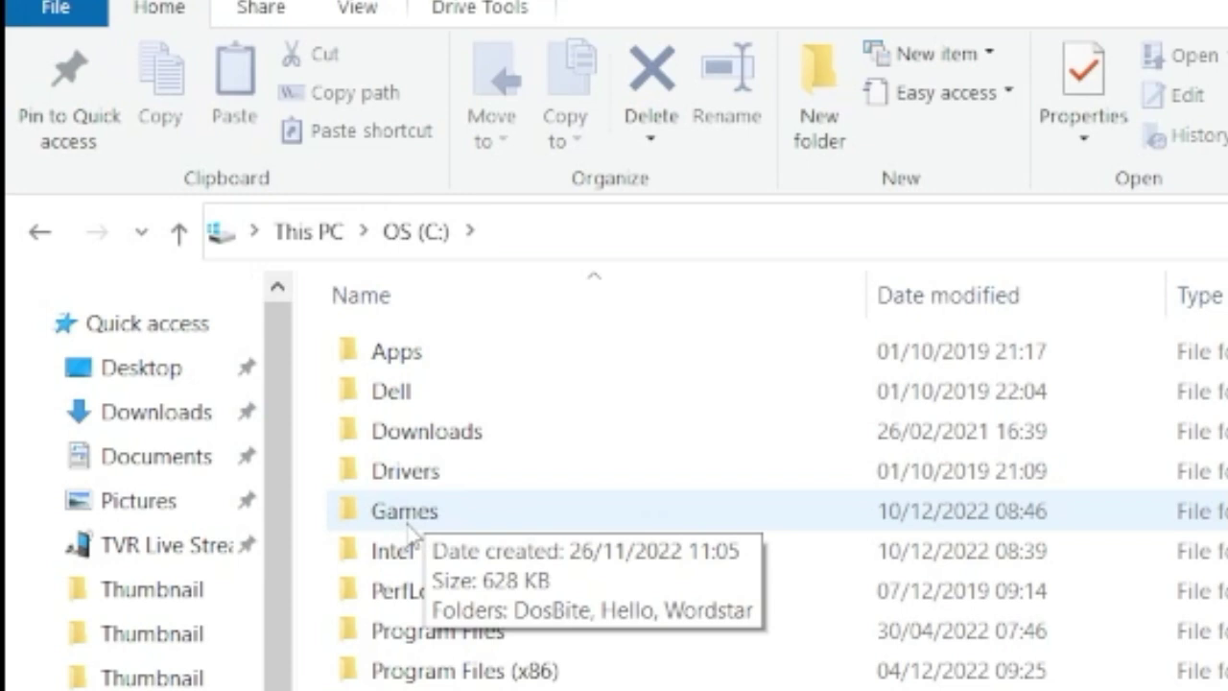
# - Mount the local C:\games folder as drive C with 'mount C: C:\games'
pyautogui.doubleClick(403, 510)
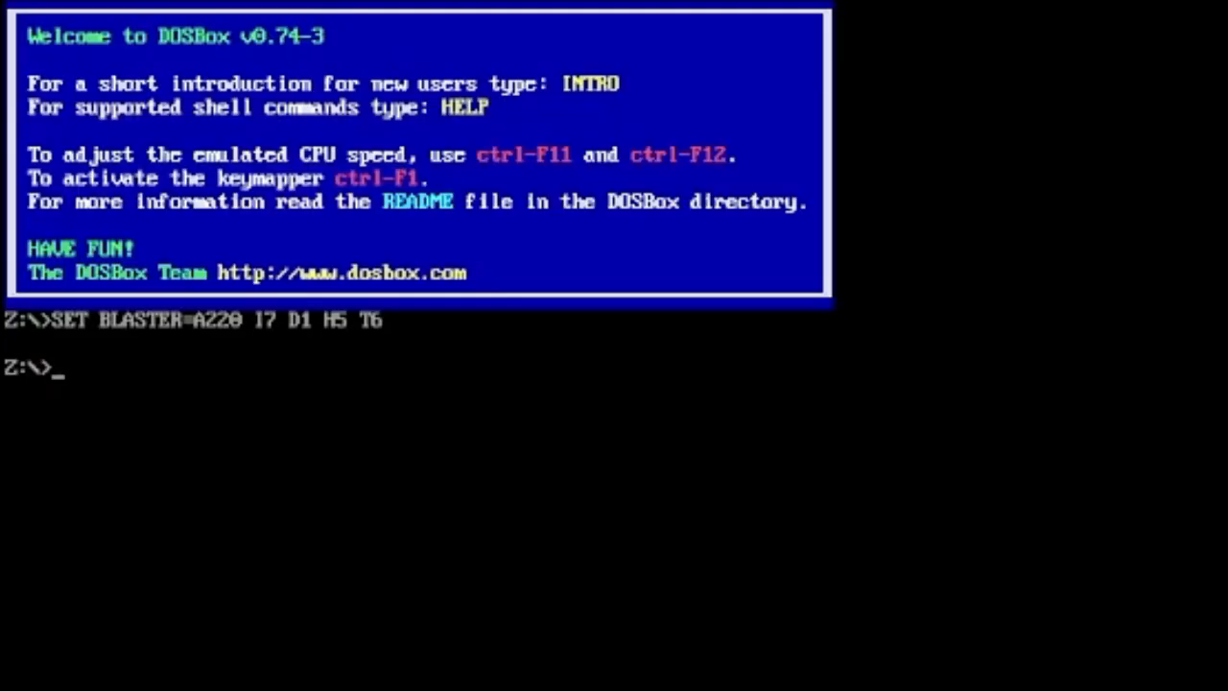
pyautogui.write('mount')
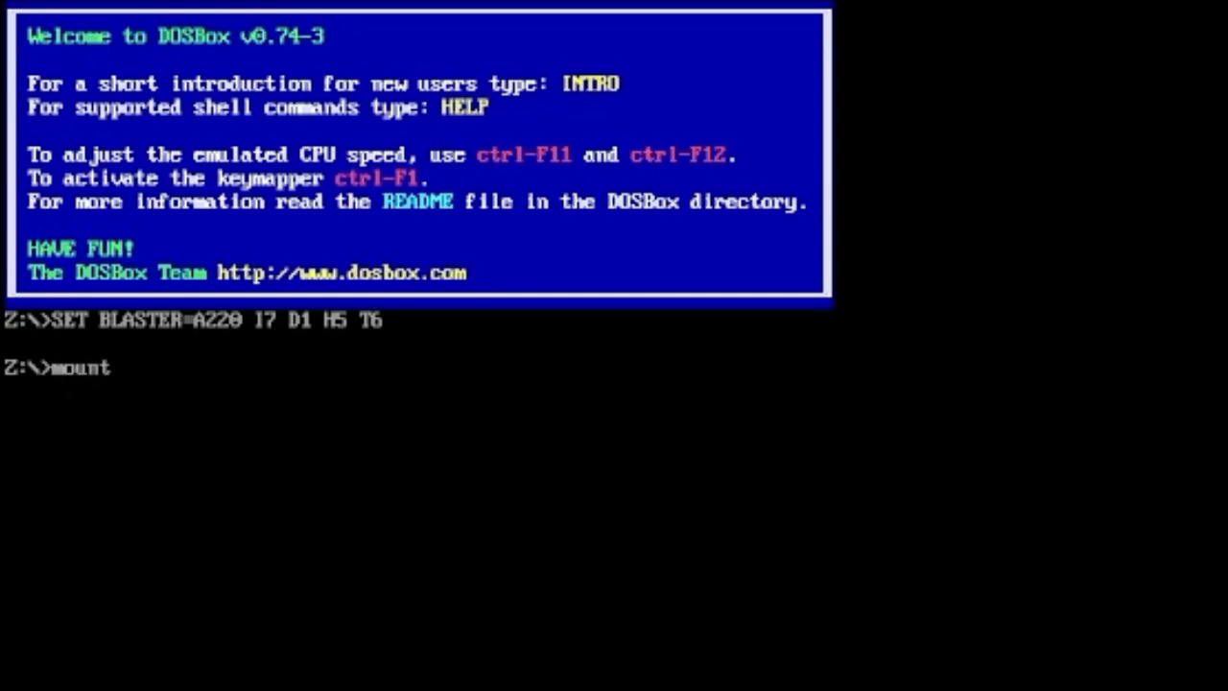
pyautogui.write('C')
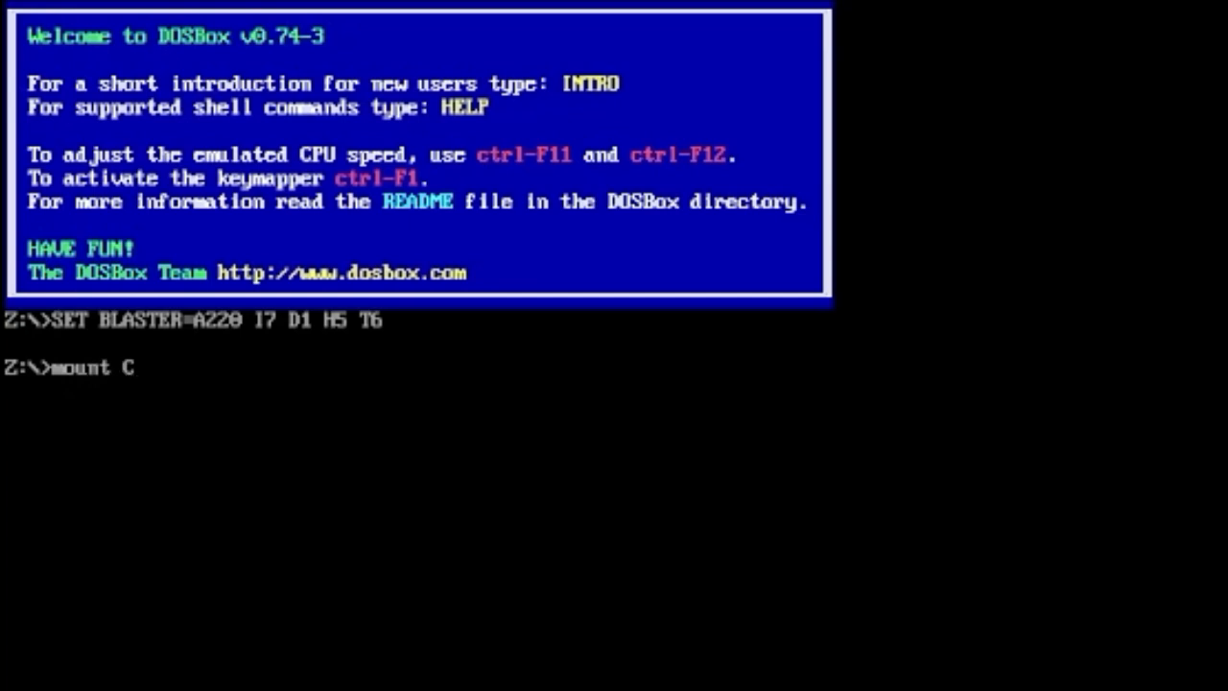
pyautogui.write(':')
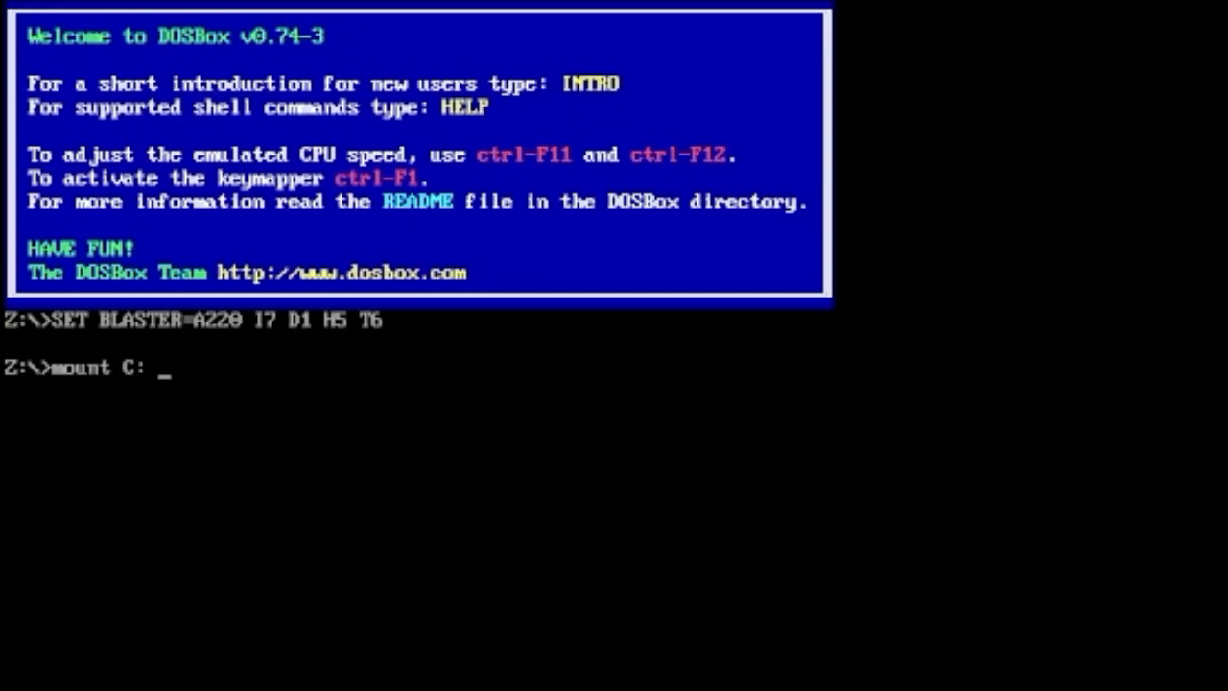
pyautogui.write('C:')
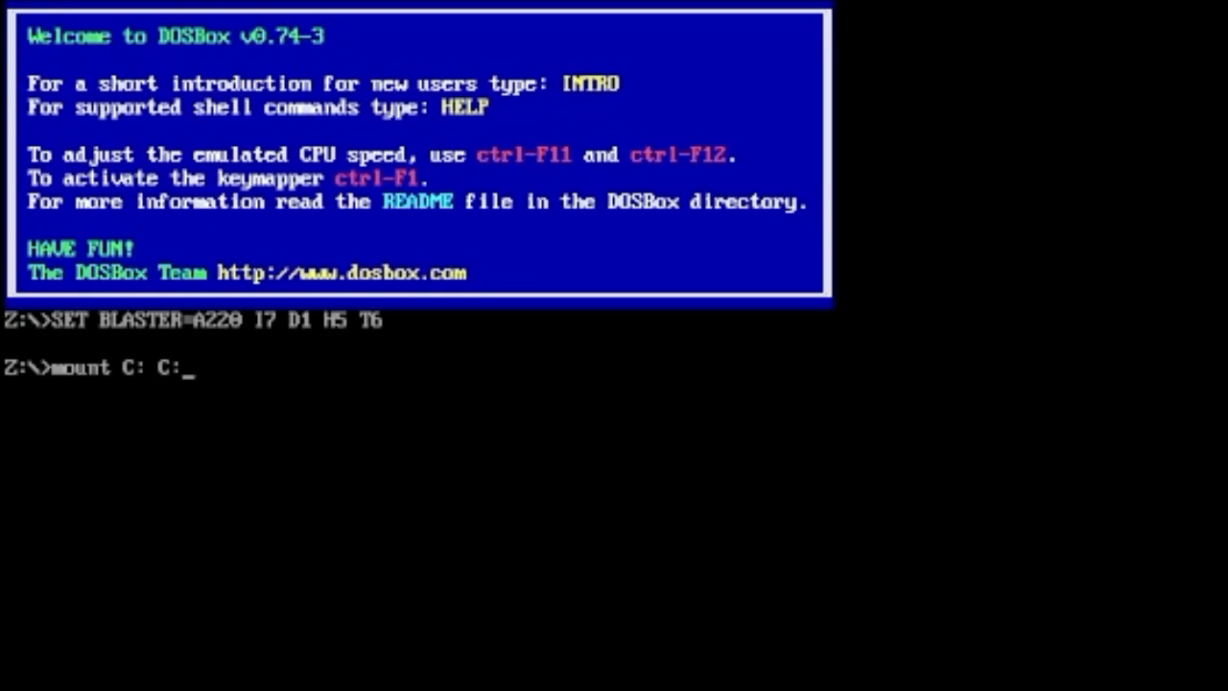
pyautogui.write('\\gam')
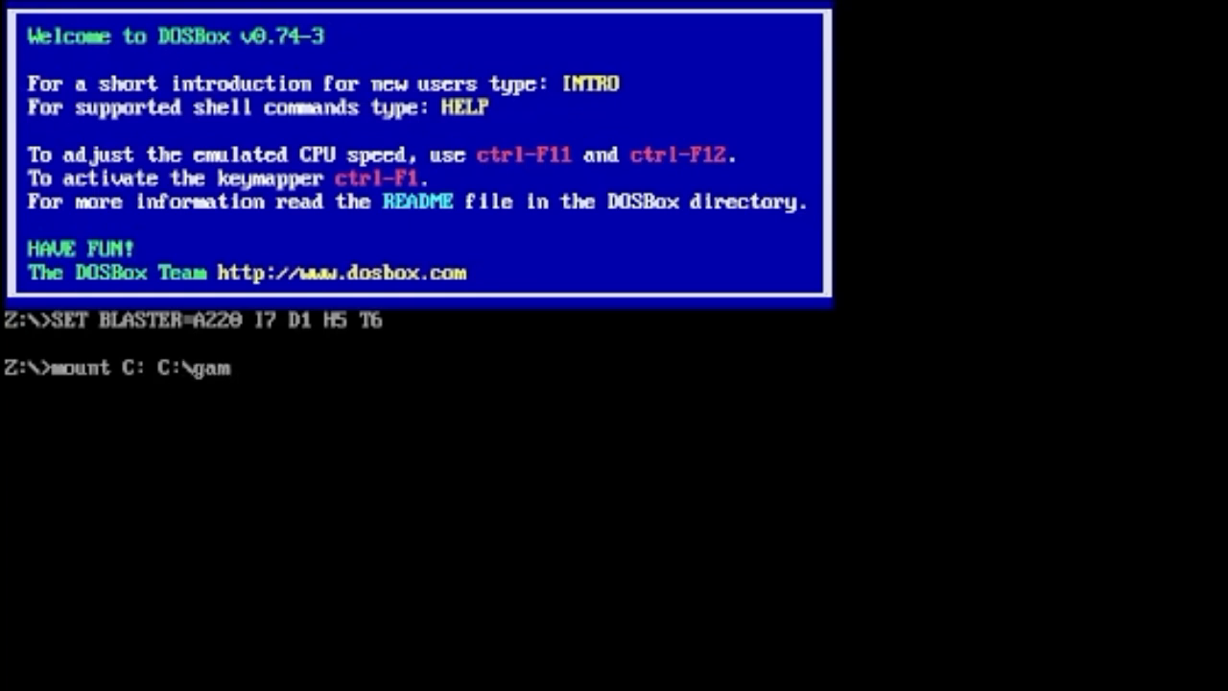
pyautogui.press('Return')
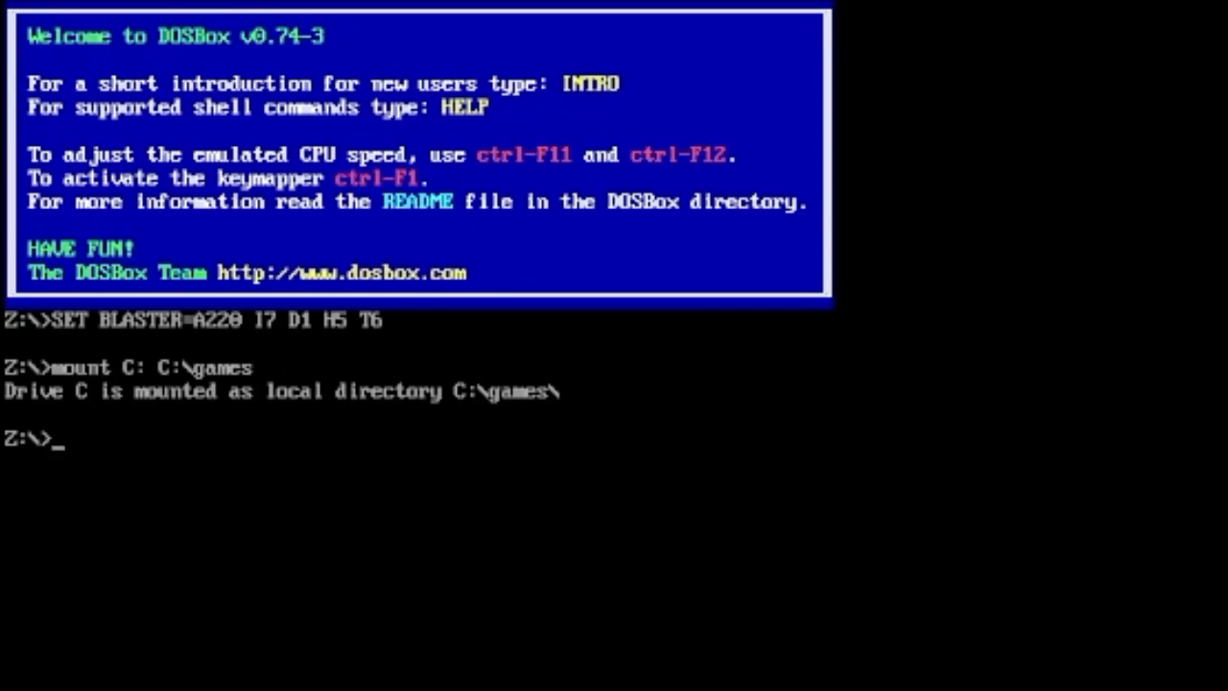
pyautogui.write('di')
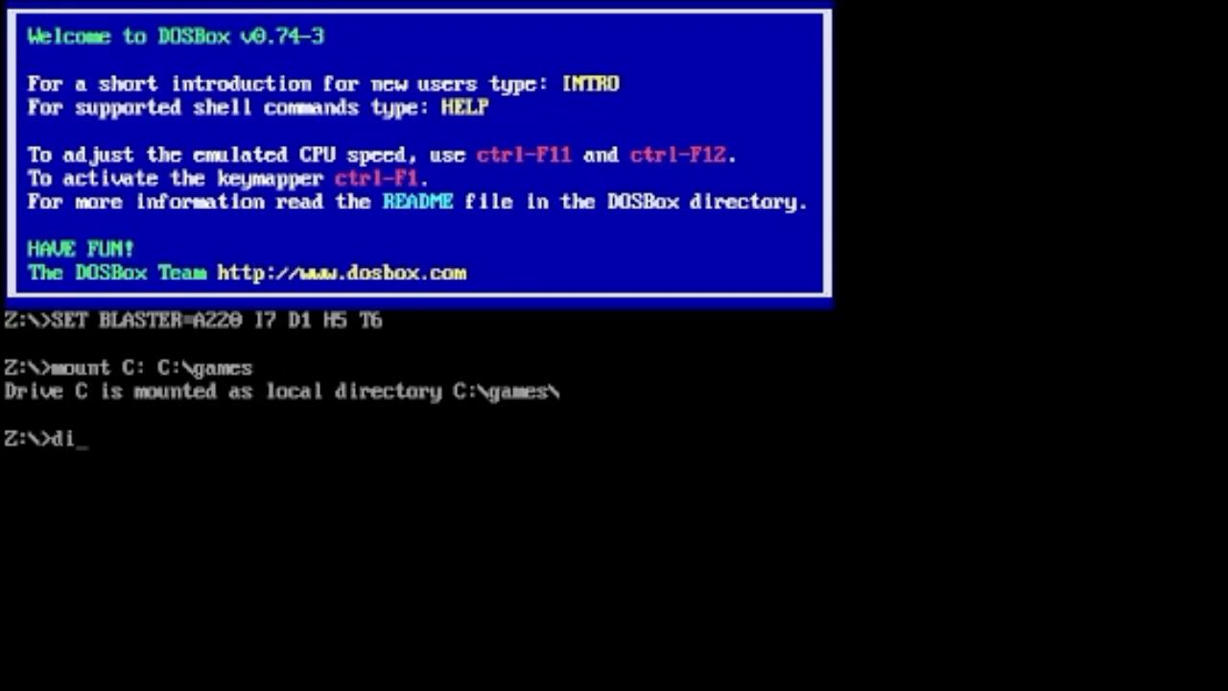
# - List the current drive, switch to drive C and start listing its folders
pyautogui.press('Return')
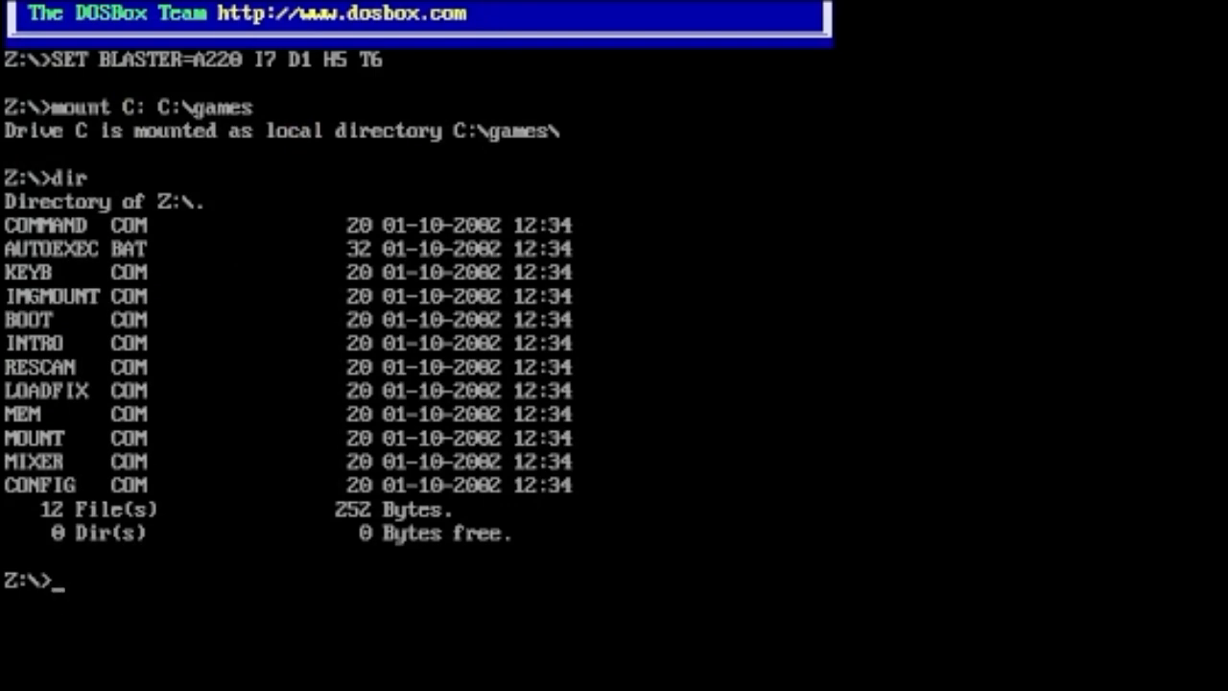
pyautogui.write('C:')
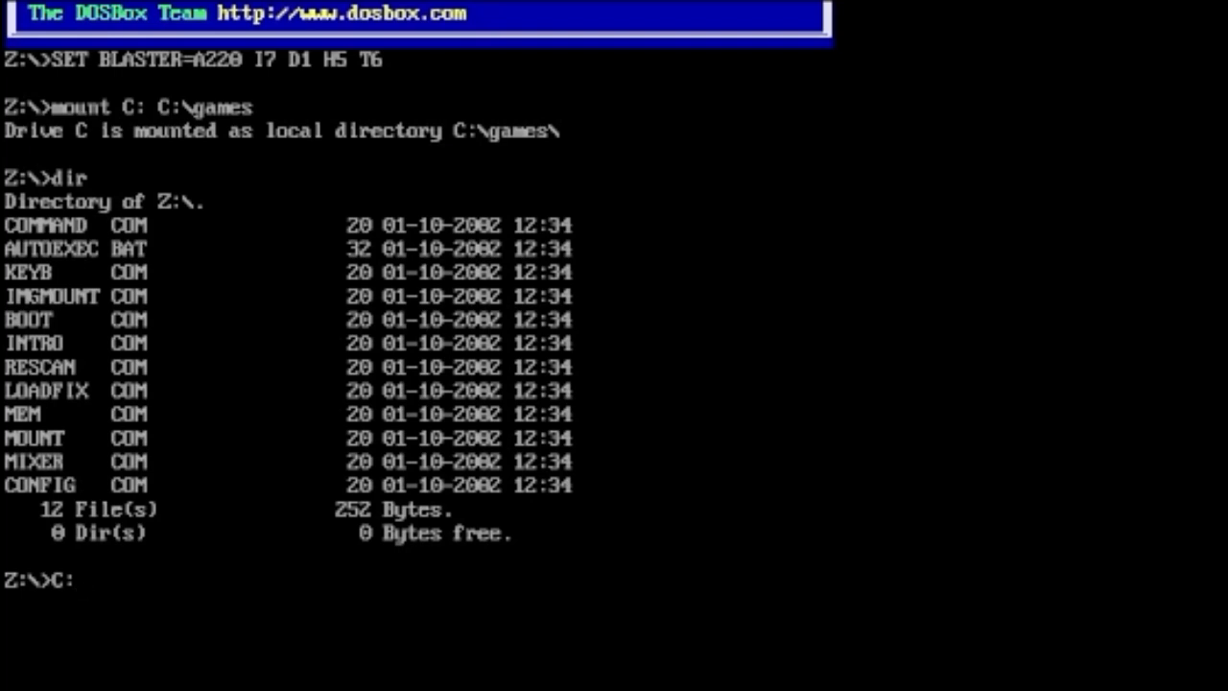
pyautogui.press('Return')
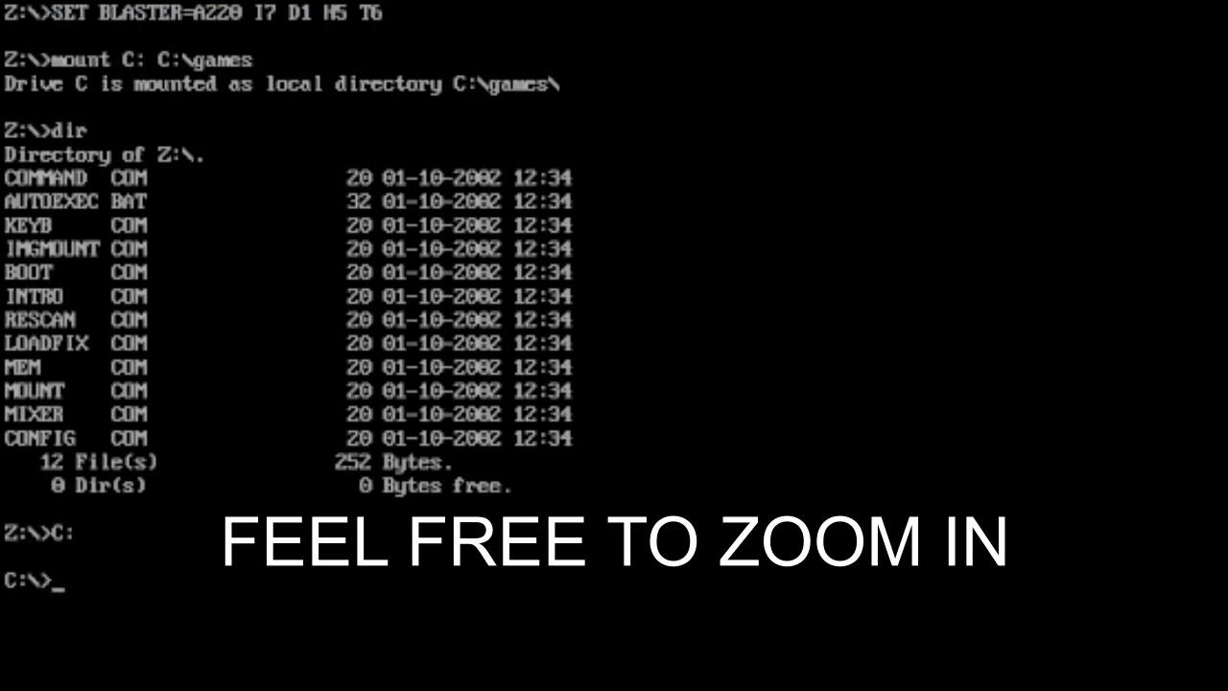
pyautogui.write('dir')
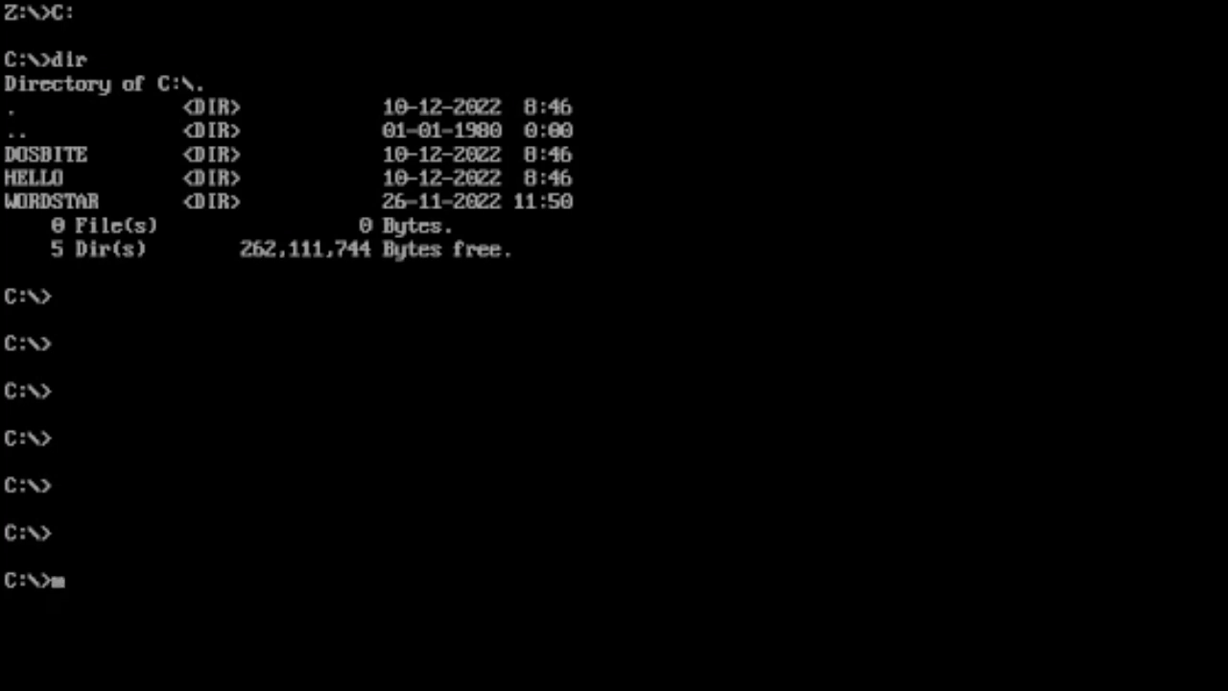
# - Mount D:\ as CD-ROM drive E with 'mount e D:\ -t cdrom -usecd'
pyautogui.write('mount')
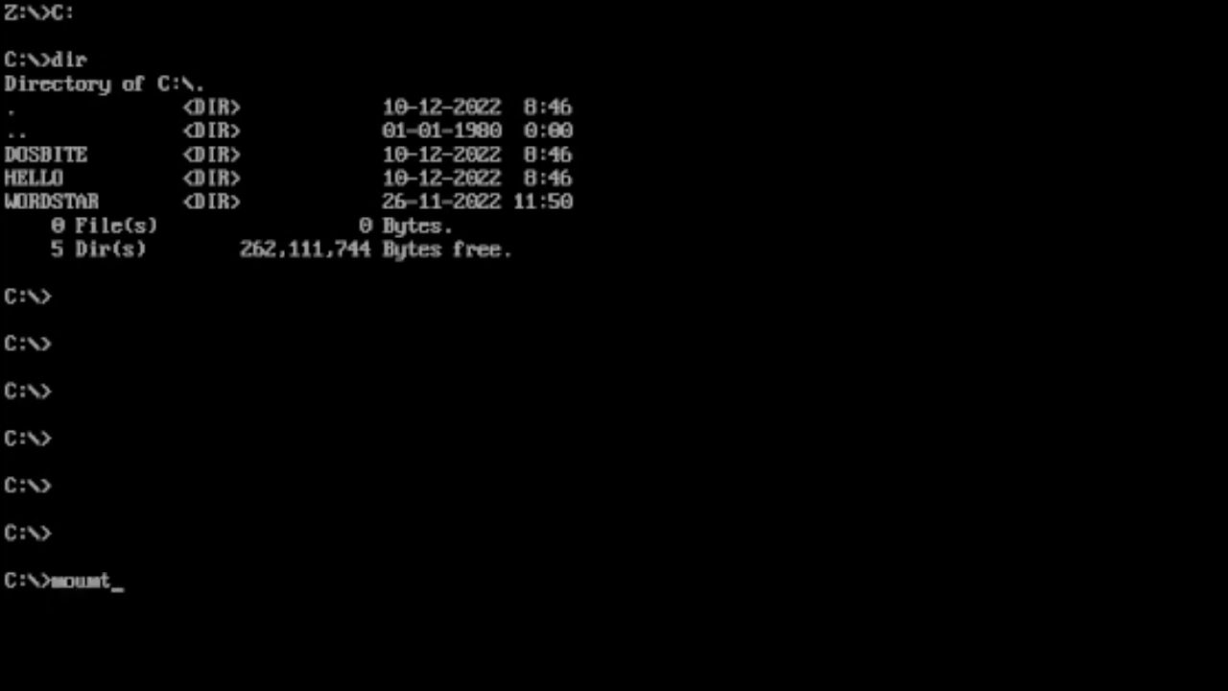
pyautogui.press('Backspace')
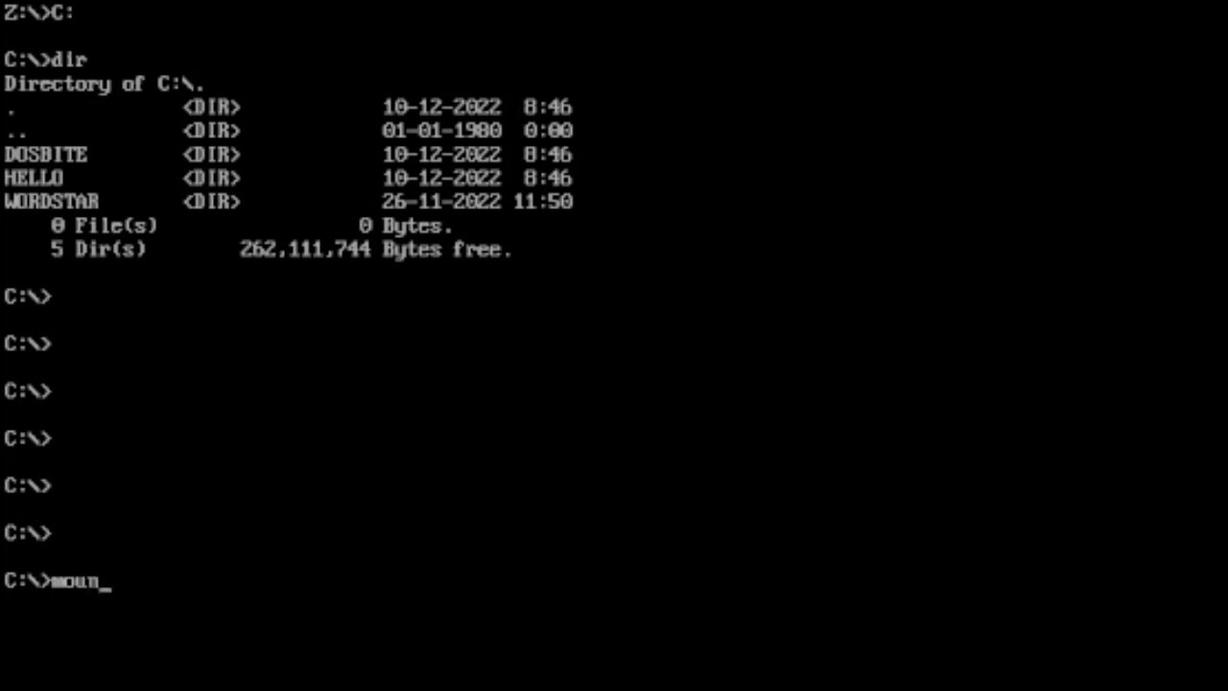
pyautogui.write('t')
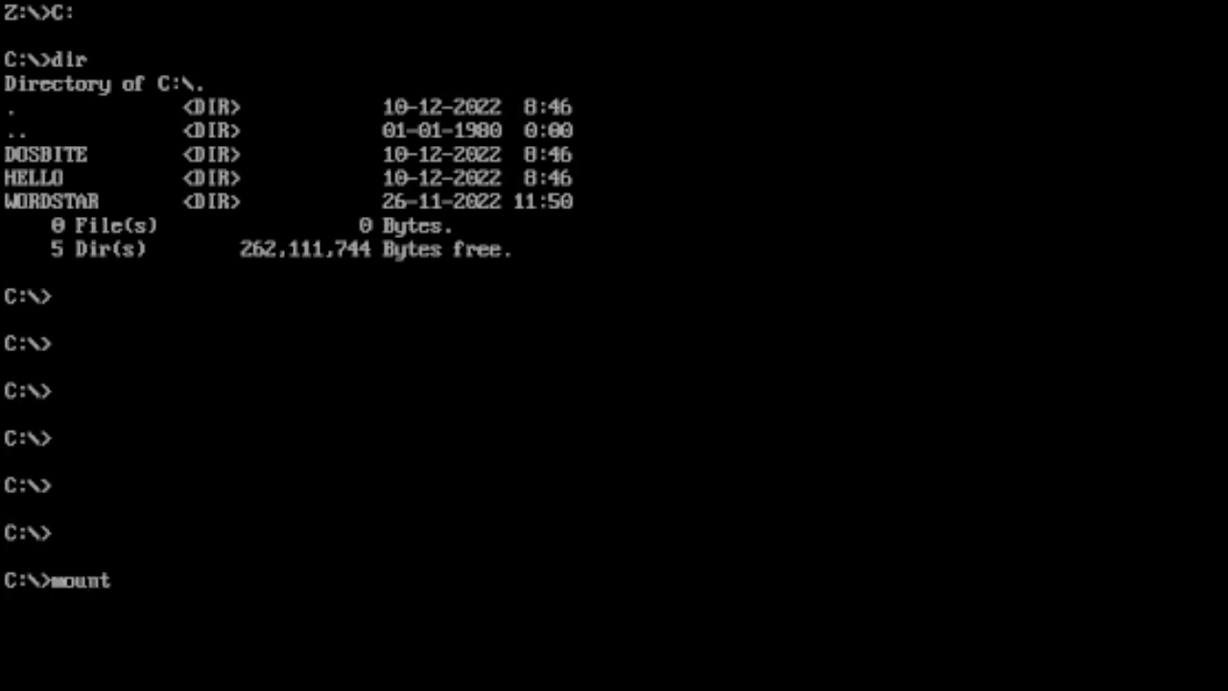
pyautogui.write('c')
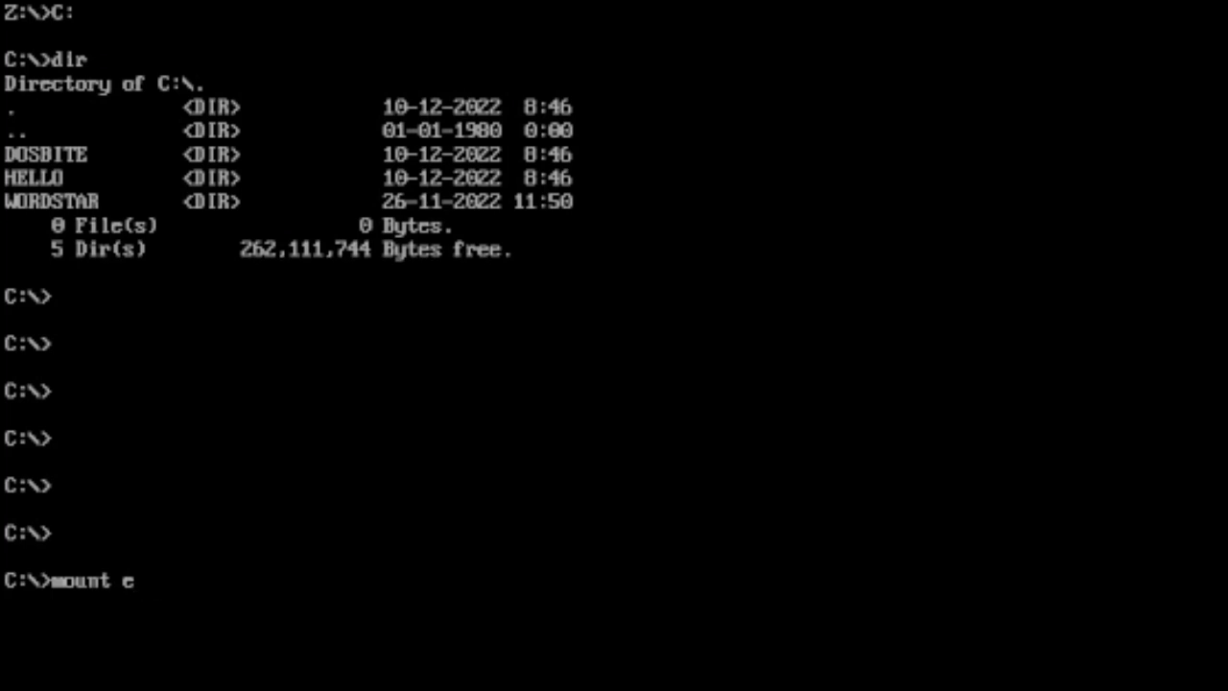
pyautogui.write('D')
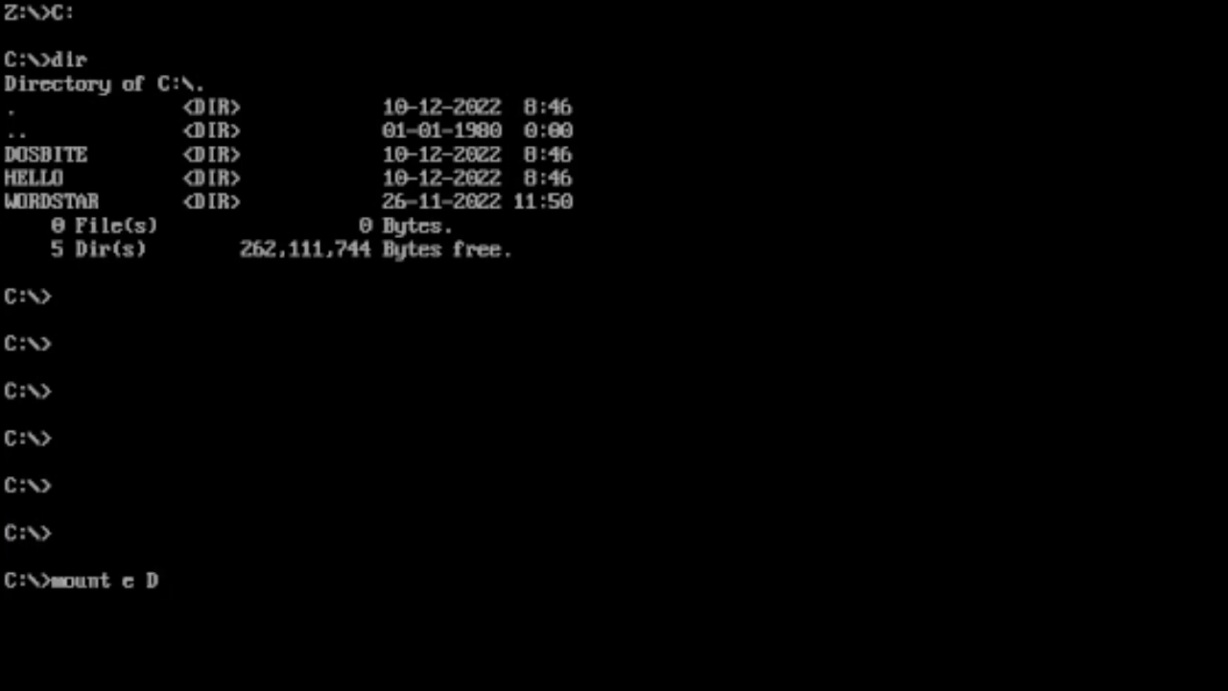
pyautogui.write(':\\')
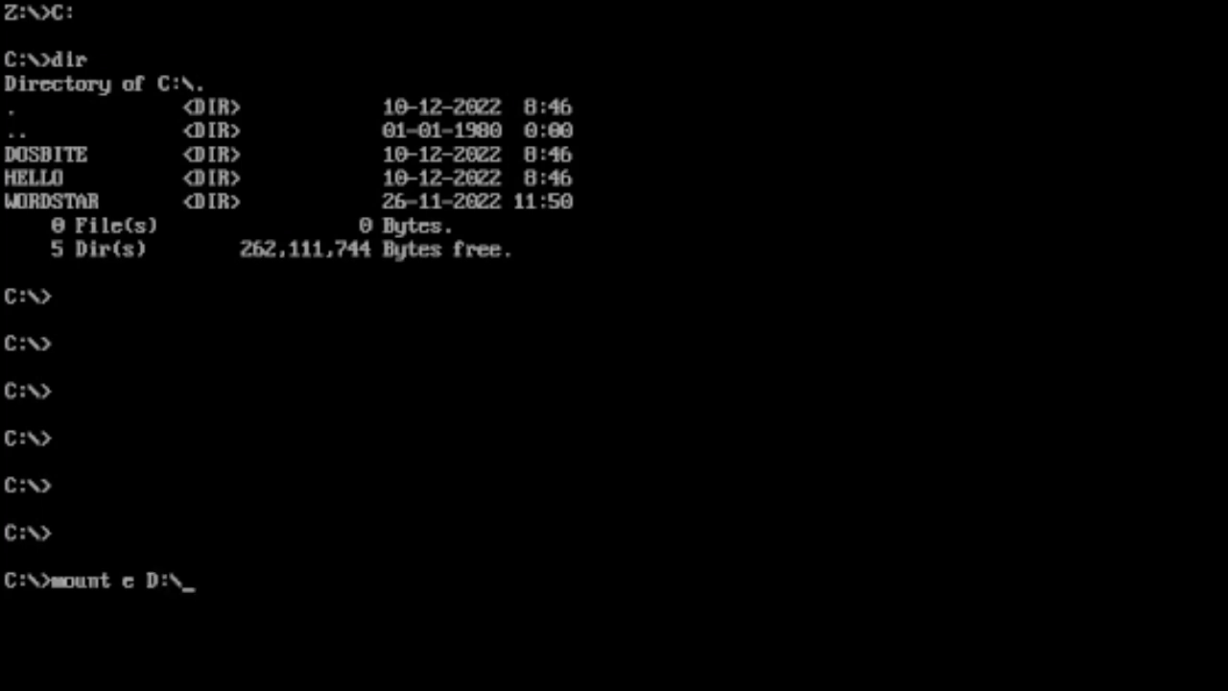
pyautogui.write('-t')
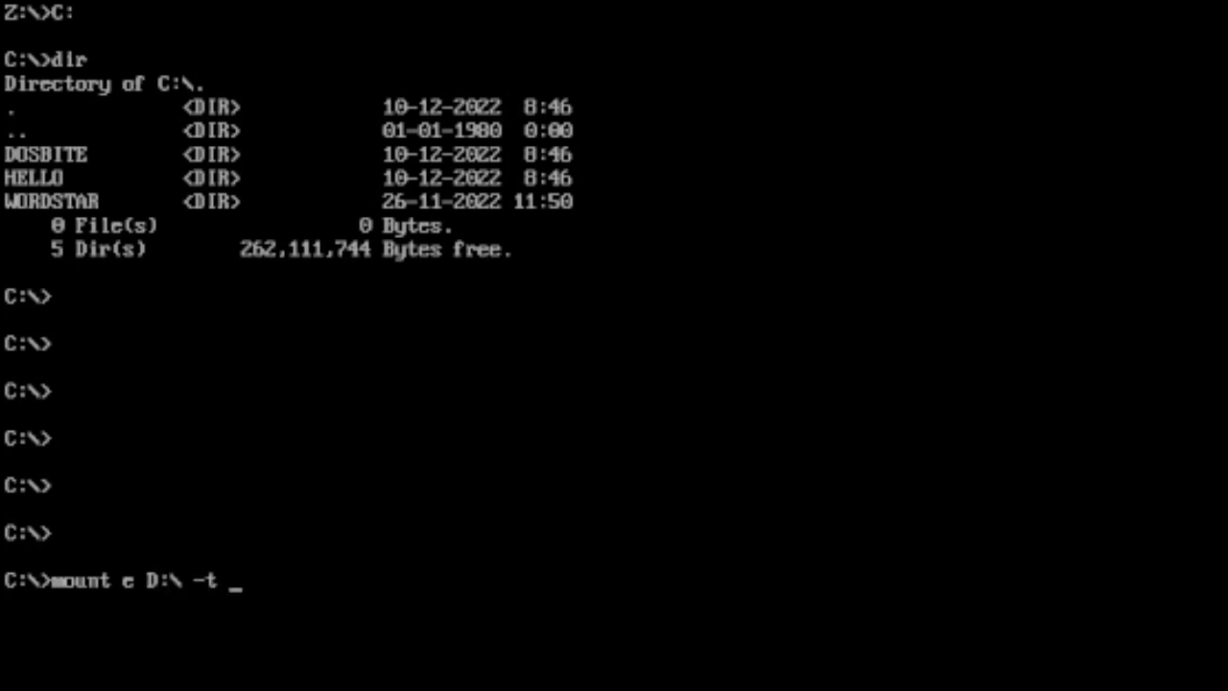
pyautogui.write('cdrom')
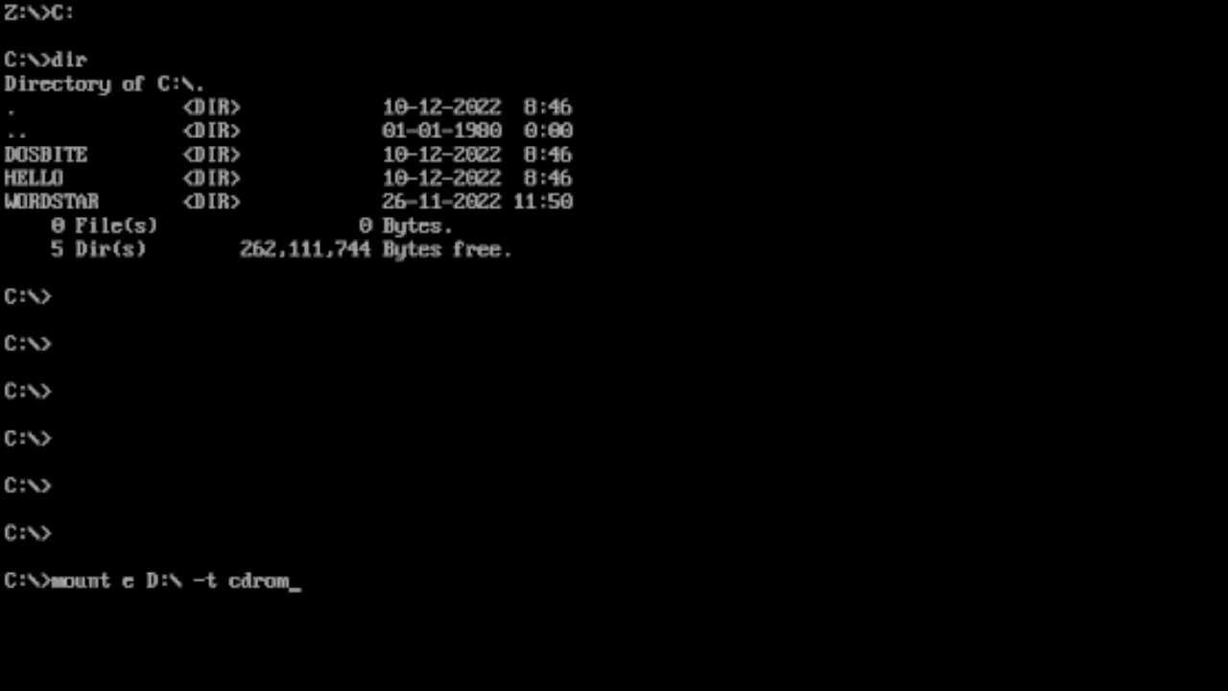
pyautogui.write('-usecd')
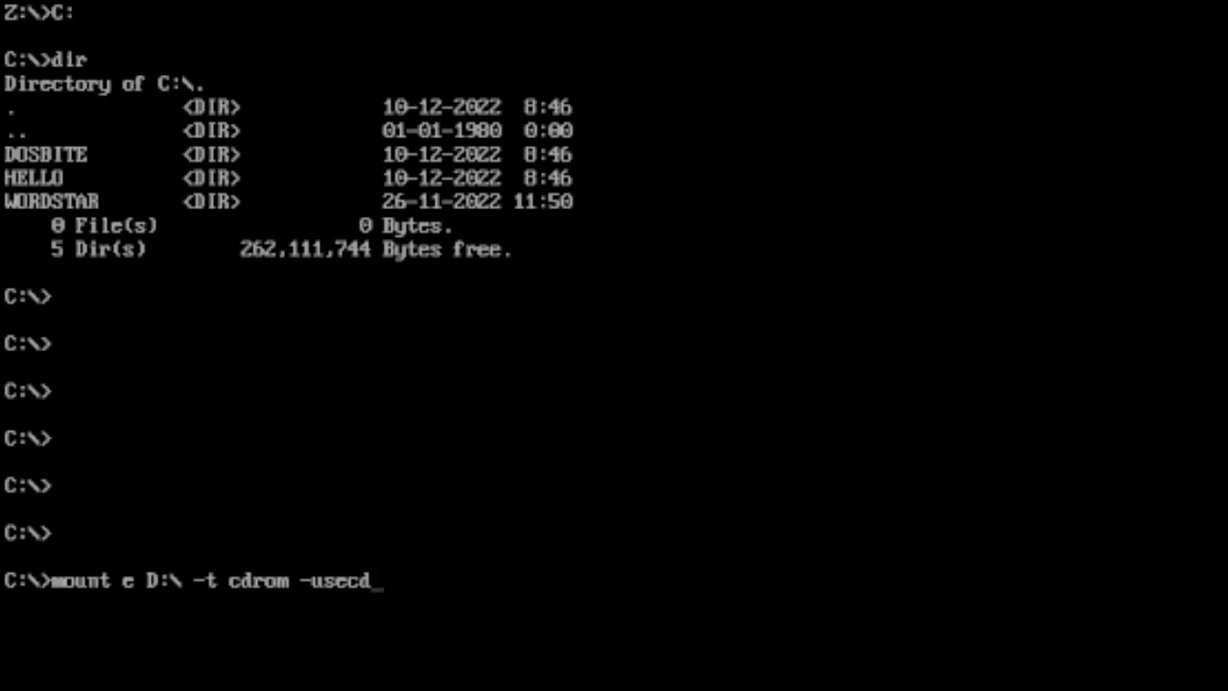
pyautogui.press('Return')
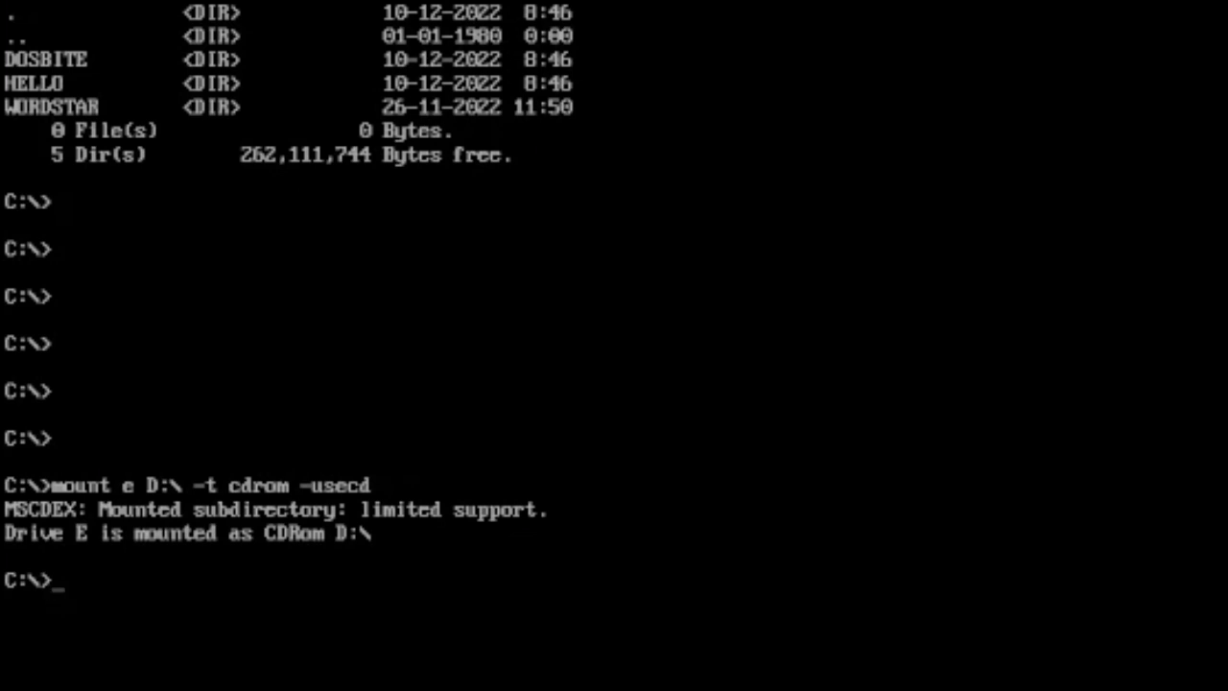
# - Attempt switching to drive D, then enter 'mount E E:\ -t cdrom -usecd', which fails
pyautogui.write('D:')
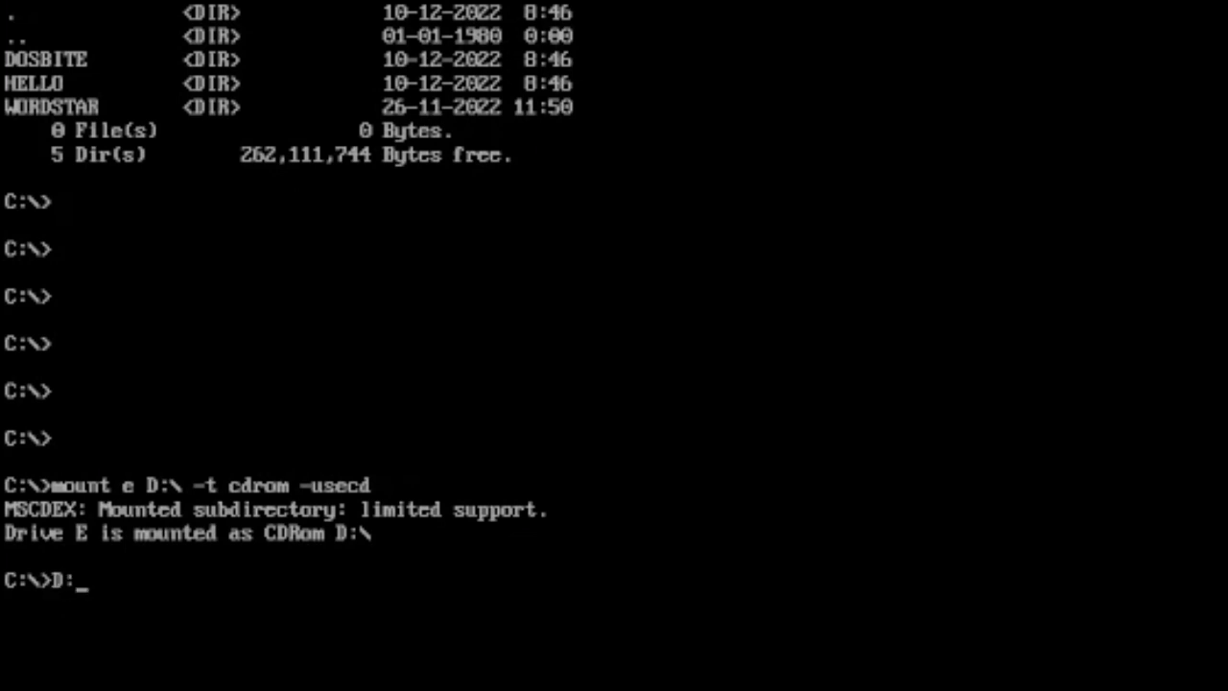
pyautogui.press('Return')
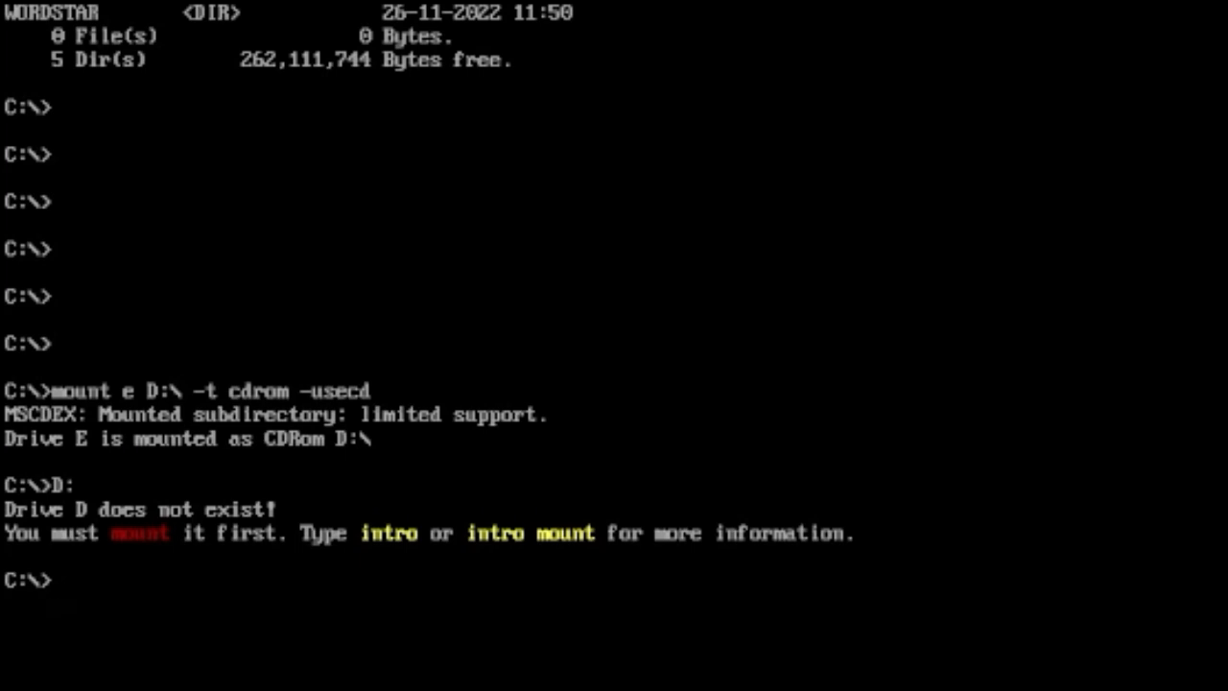
pyautogui.write('mount')
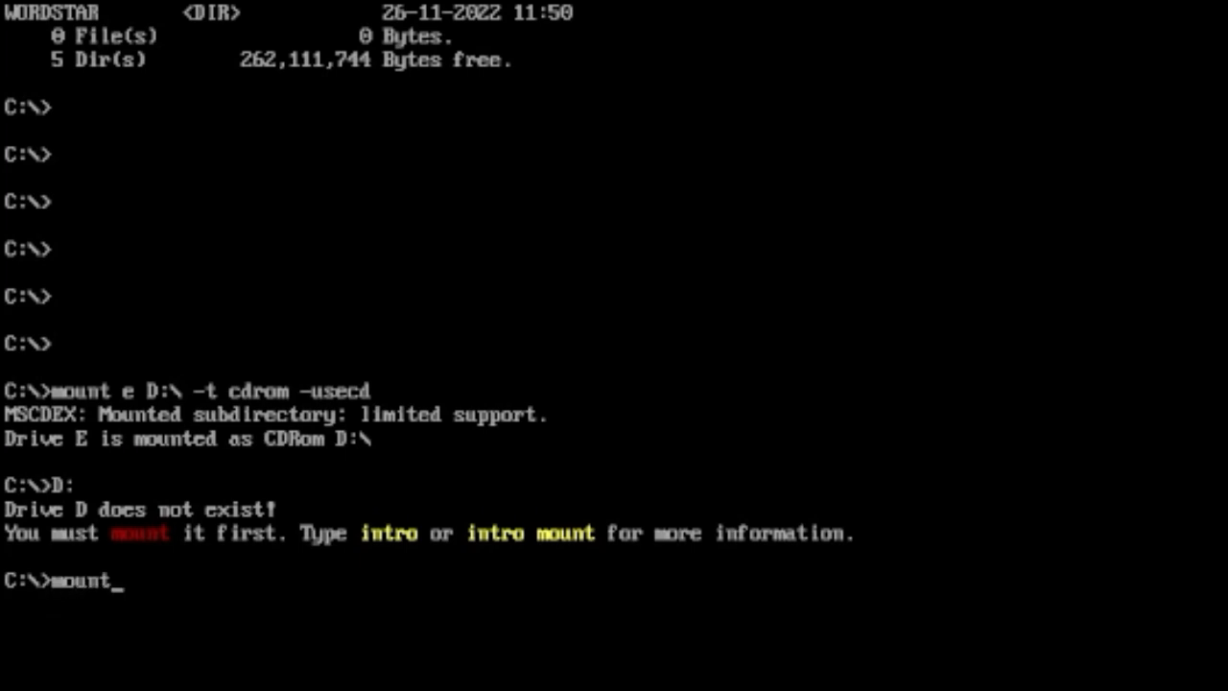
pyautogui.write('E E')
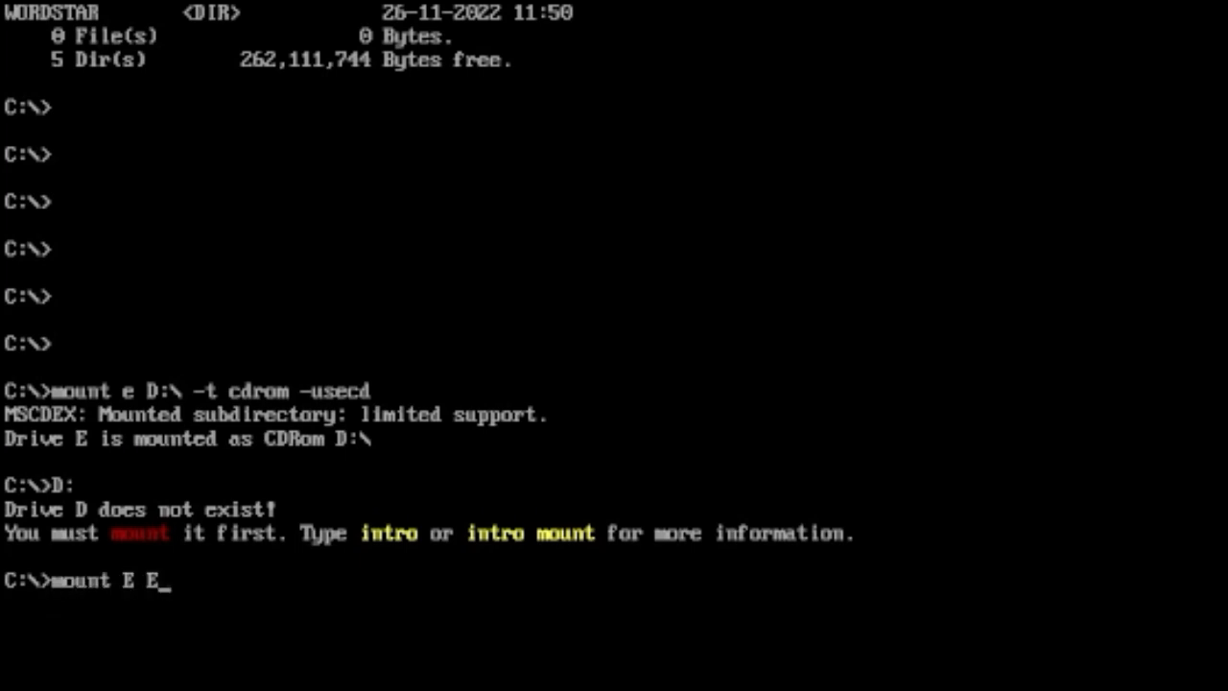
pyautogui.write(':\\')
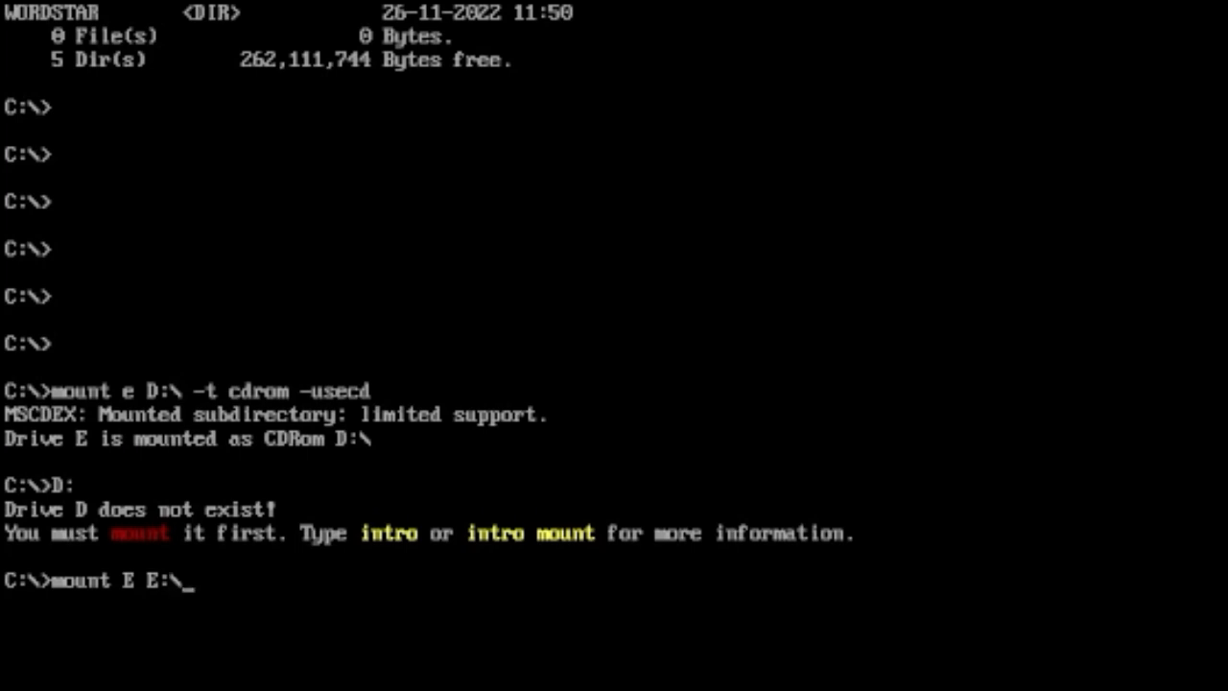
pyautogui.write('-')
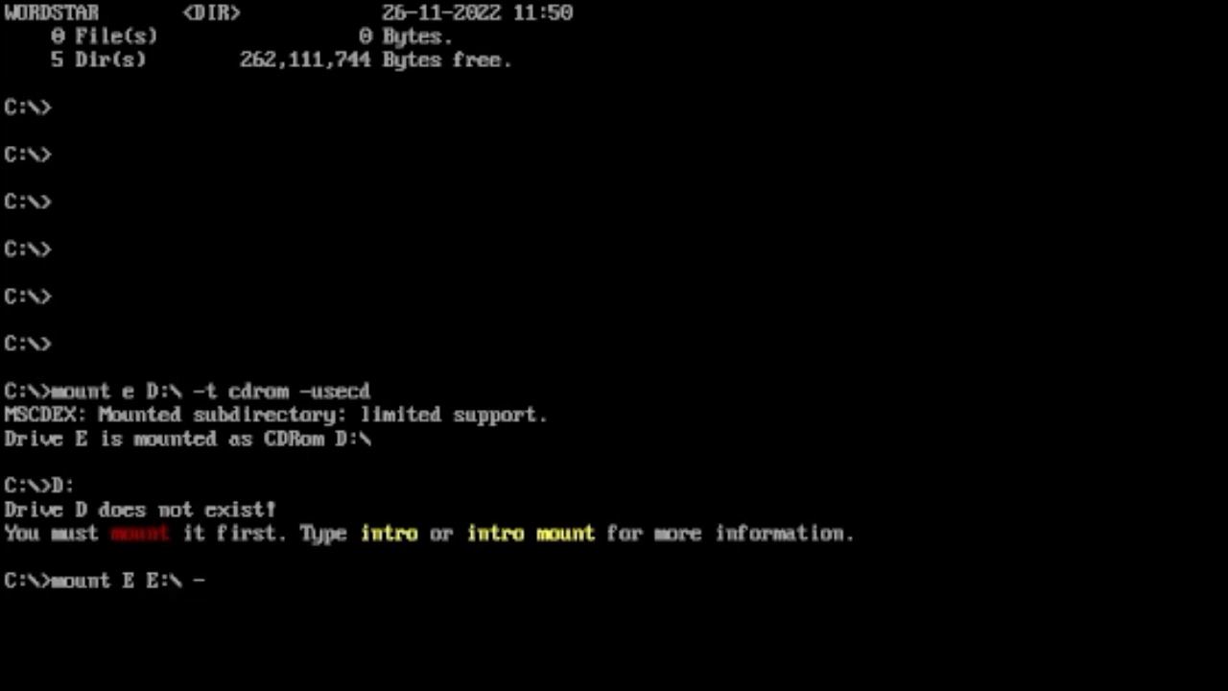
pyautogui.write('t cd')
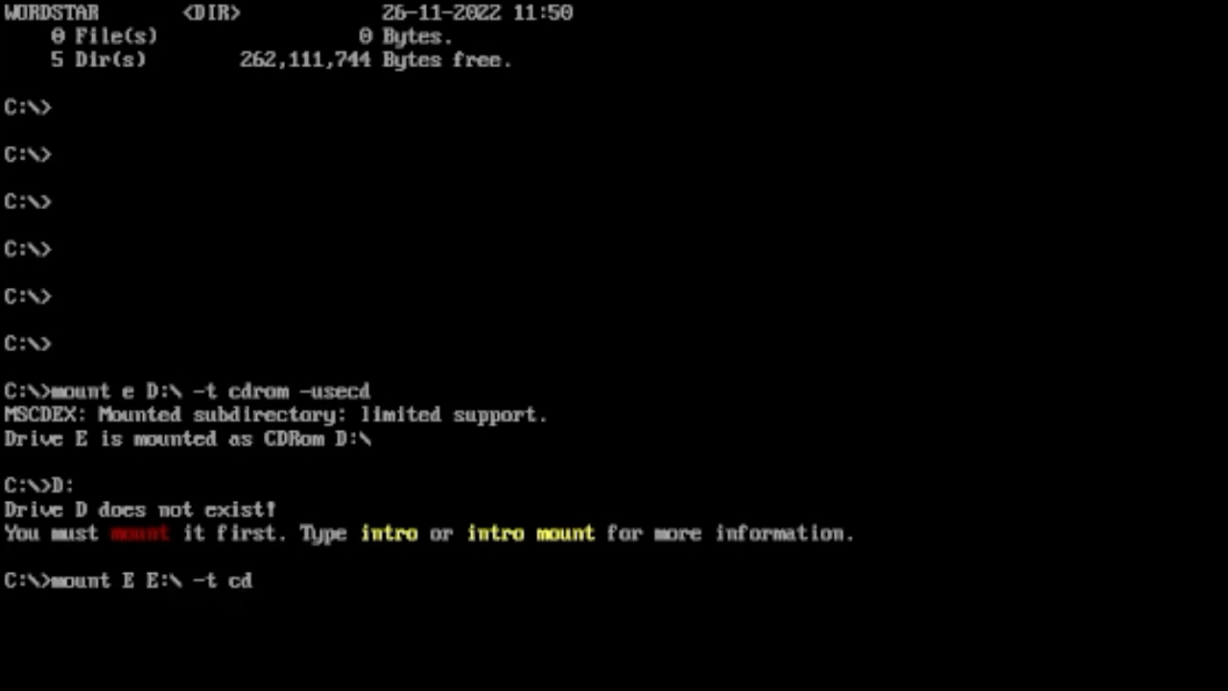
pyautogui.write('rom -u')
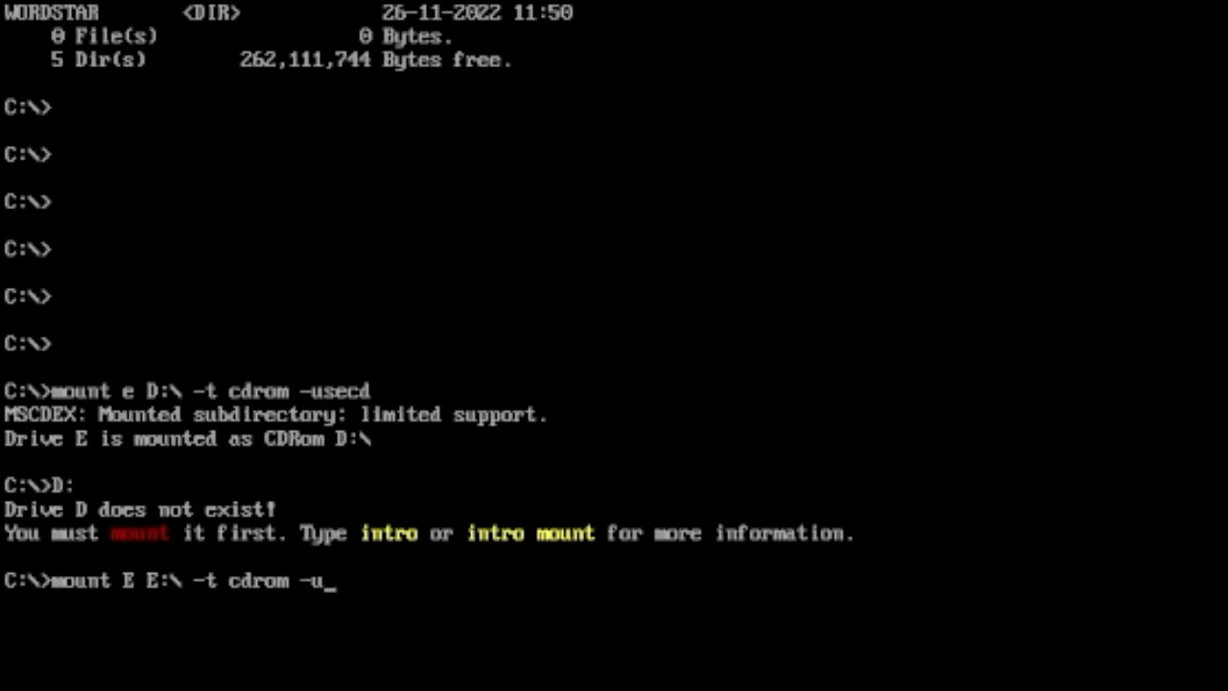
pyautogui.write('secd')
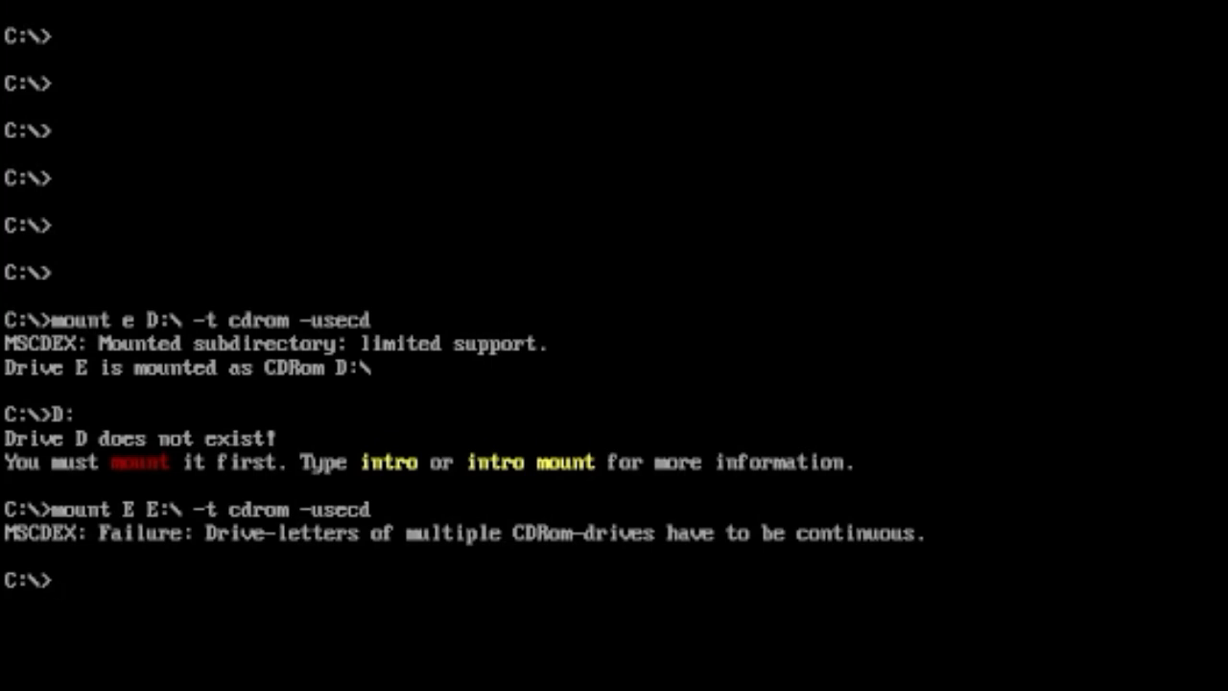
# - Switch to the mounted CD-ROM drive E
pyautogui.write('E:')
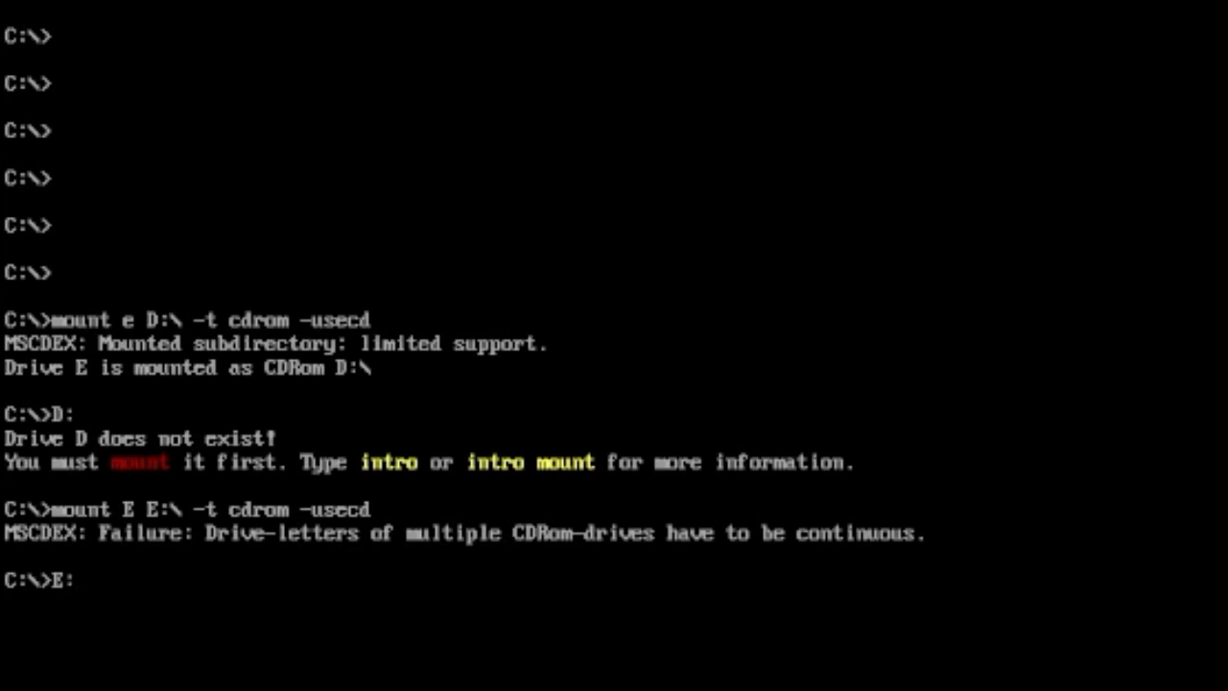
pyautogui.press('Return')
pyautogui.write('dir')
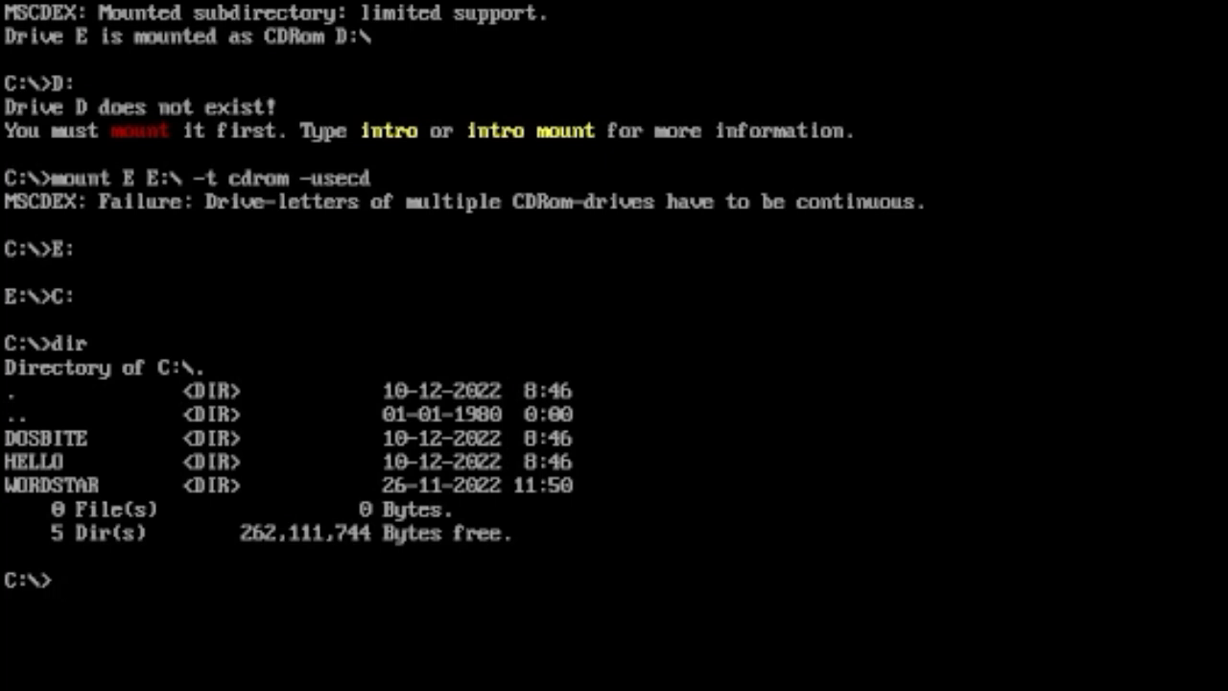
# - Run the help command to list the most used DOSBox commands
pyautogui.write('help')
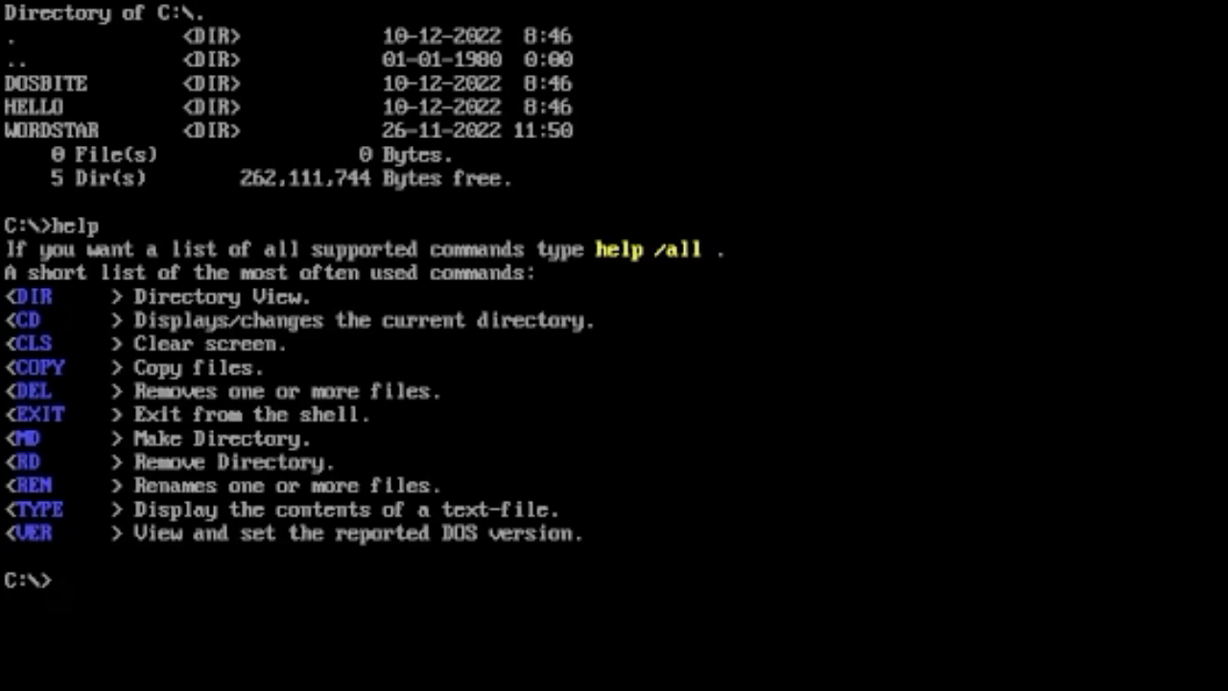
pyautogui.write('c')
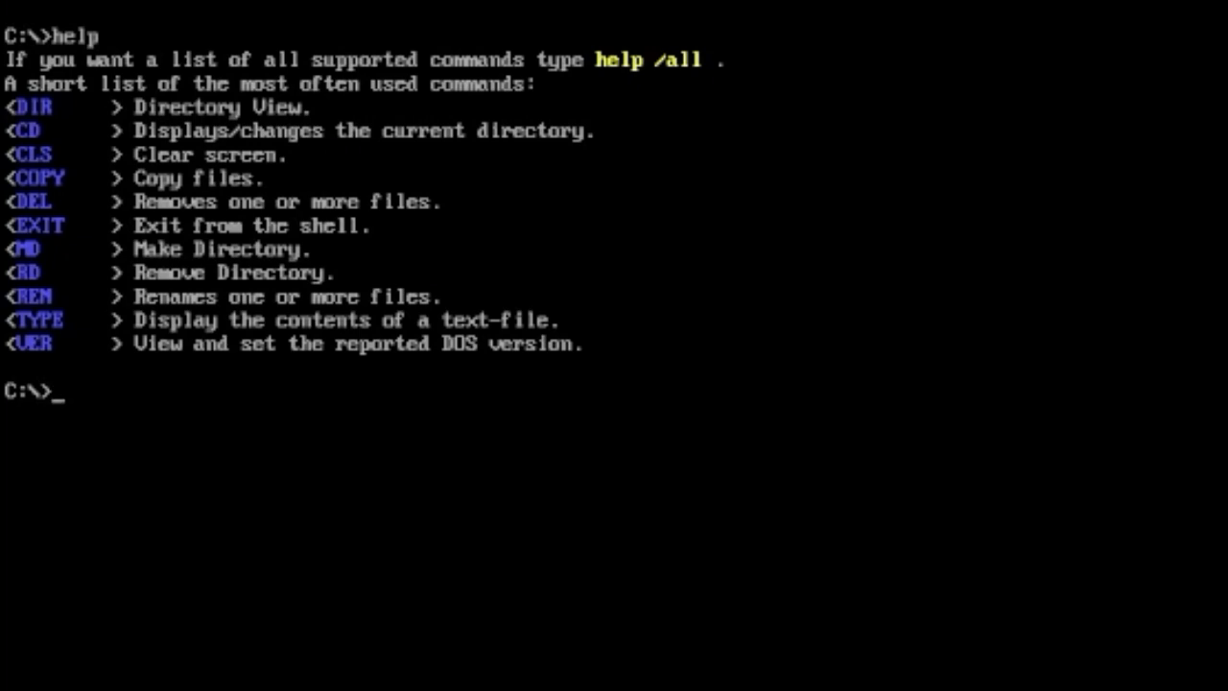
# - Run the mistyped 'morehelp' command, then change into the WORDSTAR folder
pyautogui.write('moreh')
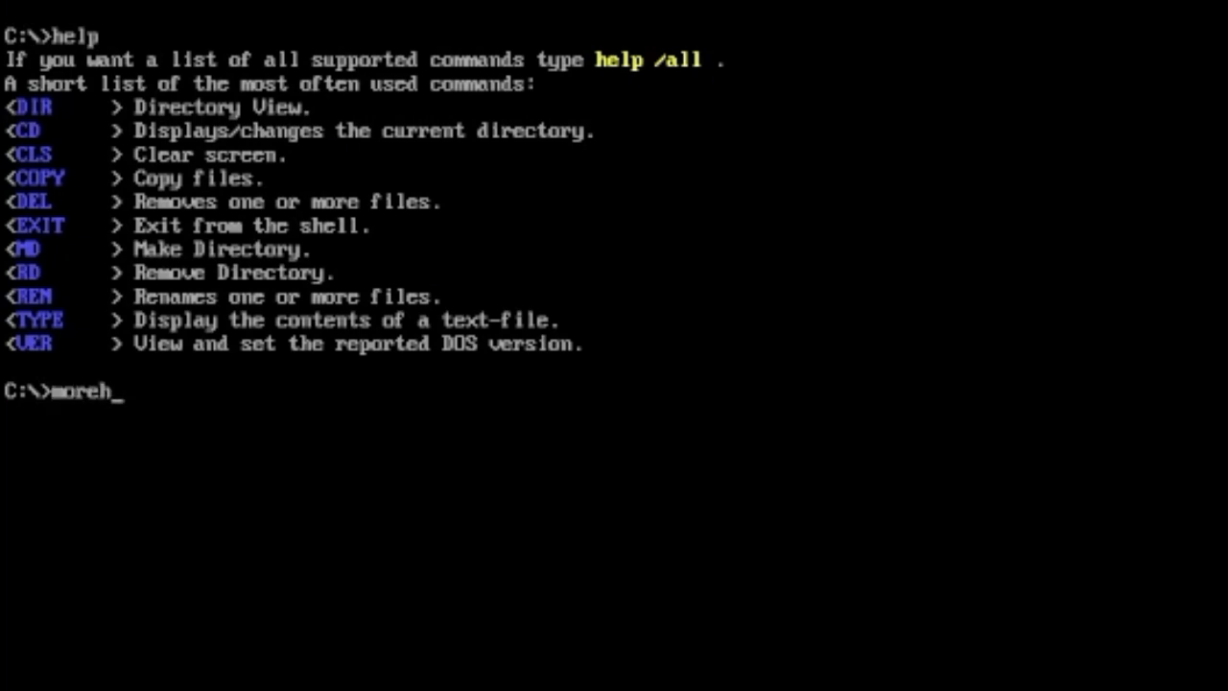
pyautogui.press('Return')
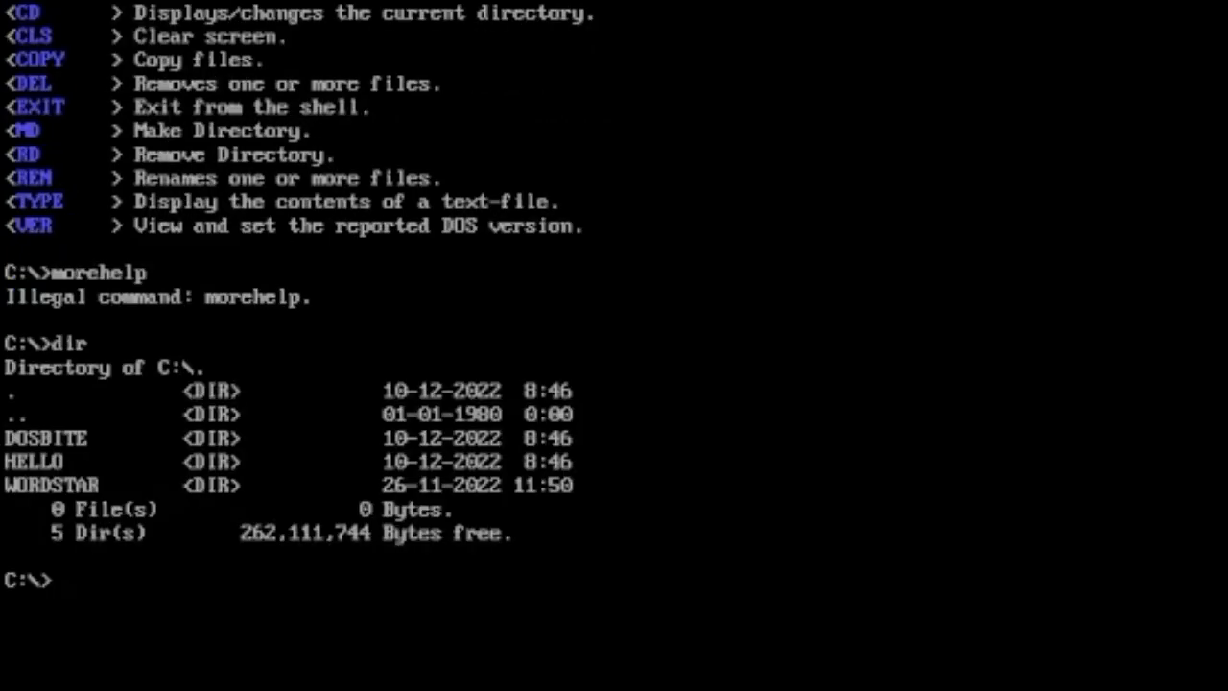
pyautogui.write('cd\\w')
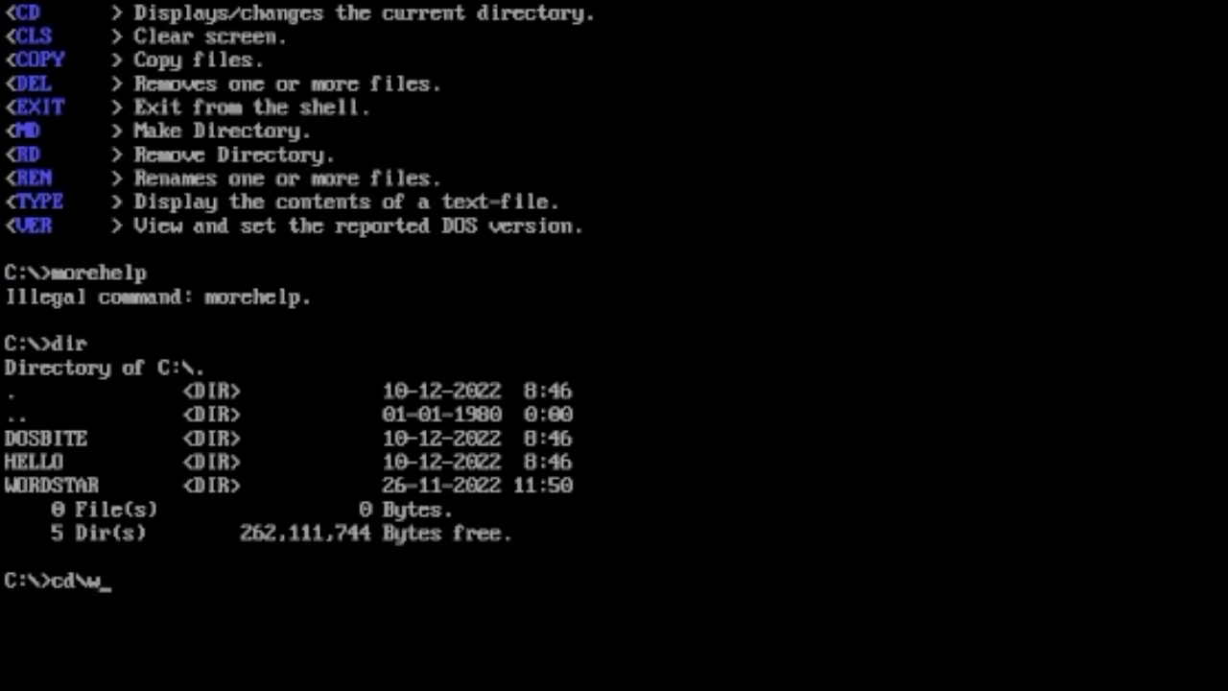
pyautogui.write('ordstar')
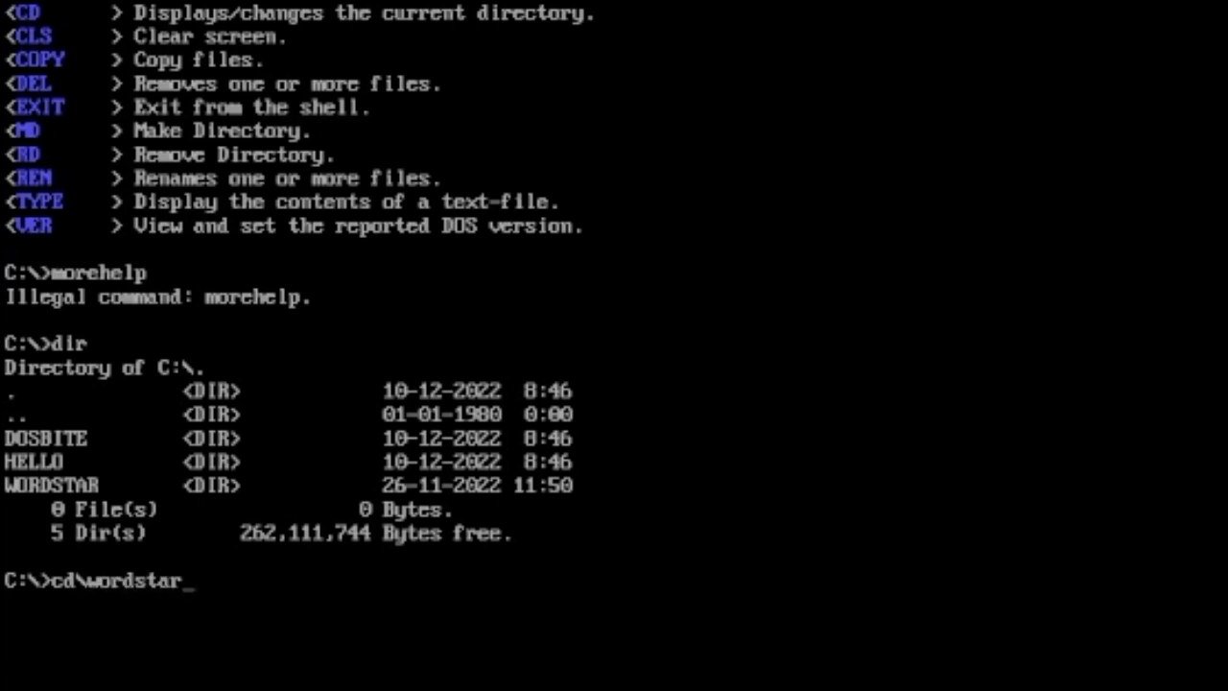
pyautogui.press('Return')
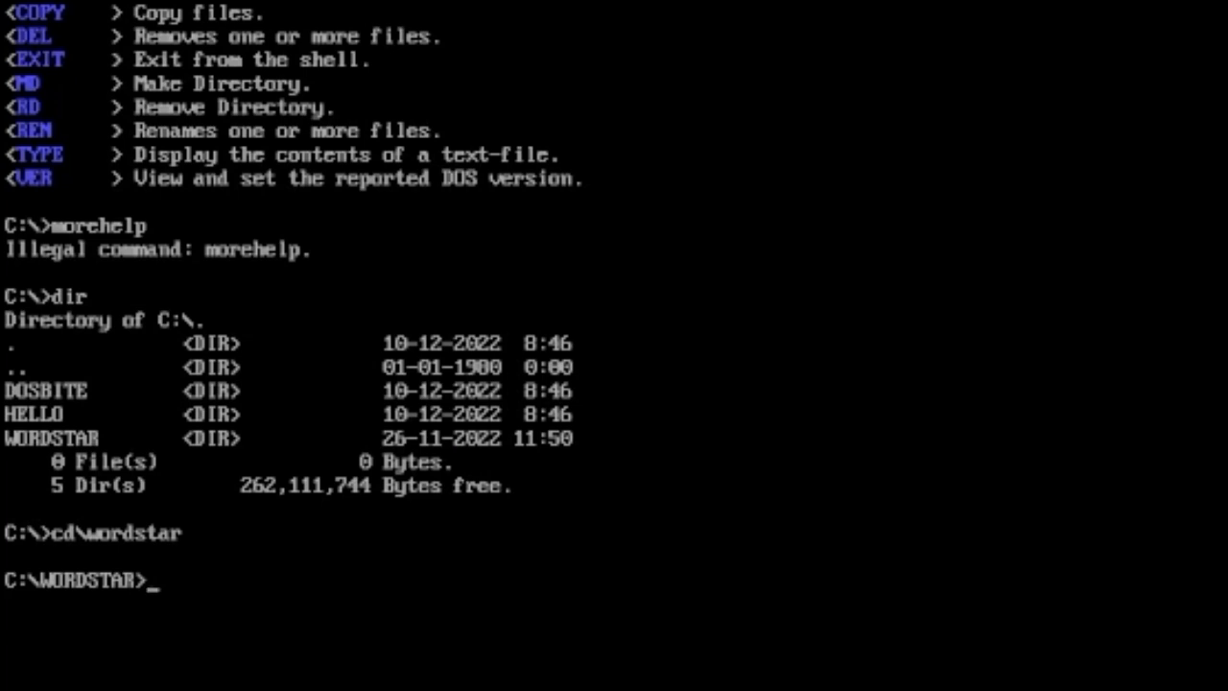
# - List WORDSTAR's 50 files, then enter 'dir/p' for a paged listing
pyautogui.write('dir')
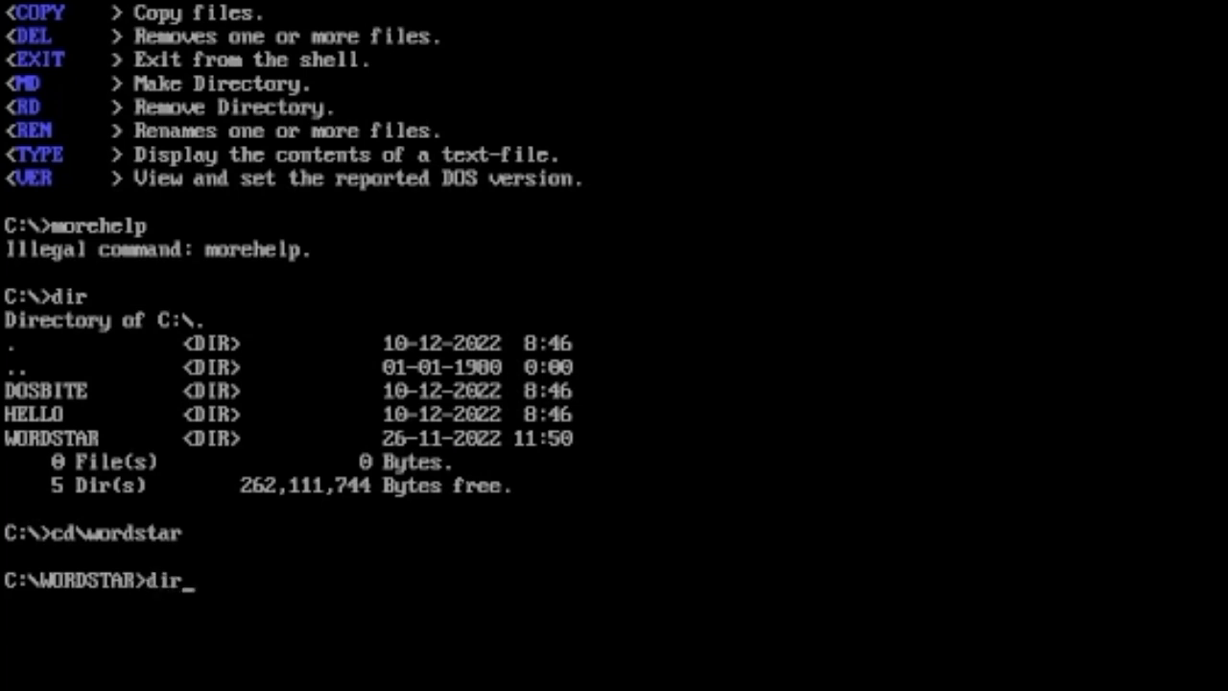
pyautogui.press('Return')
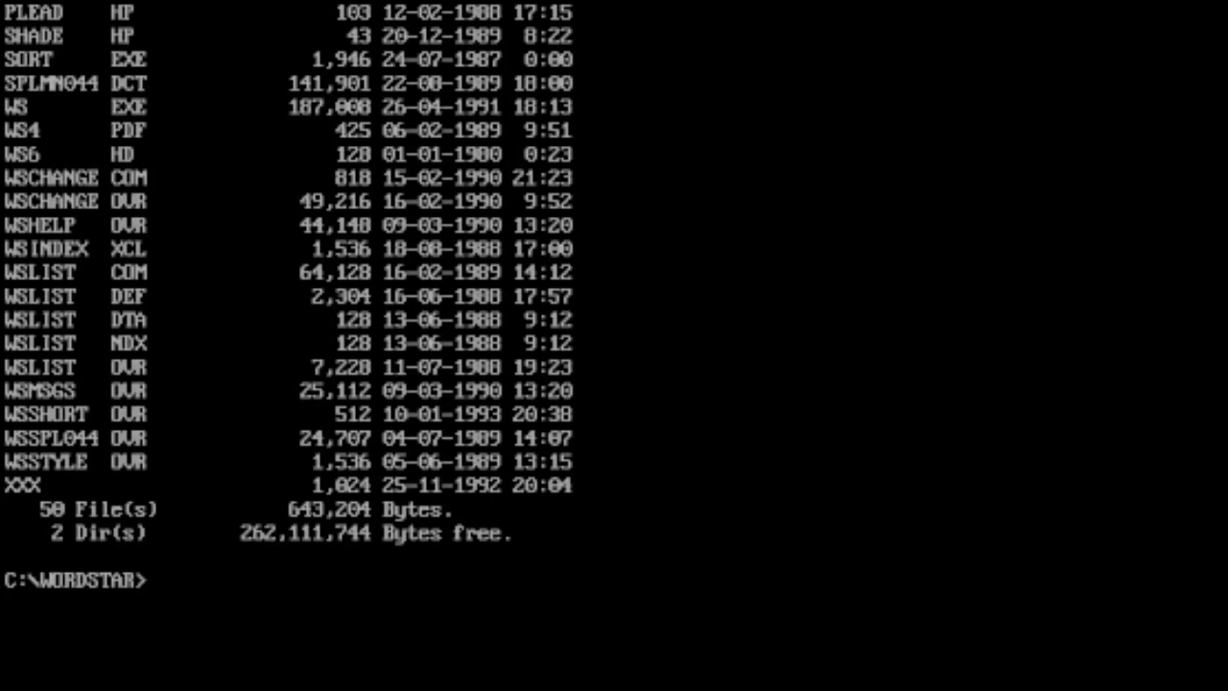
pyautogui.write('di')
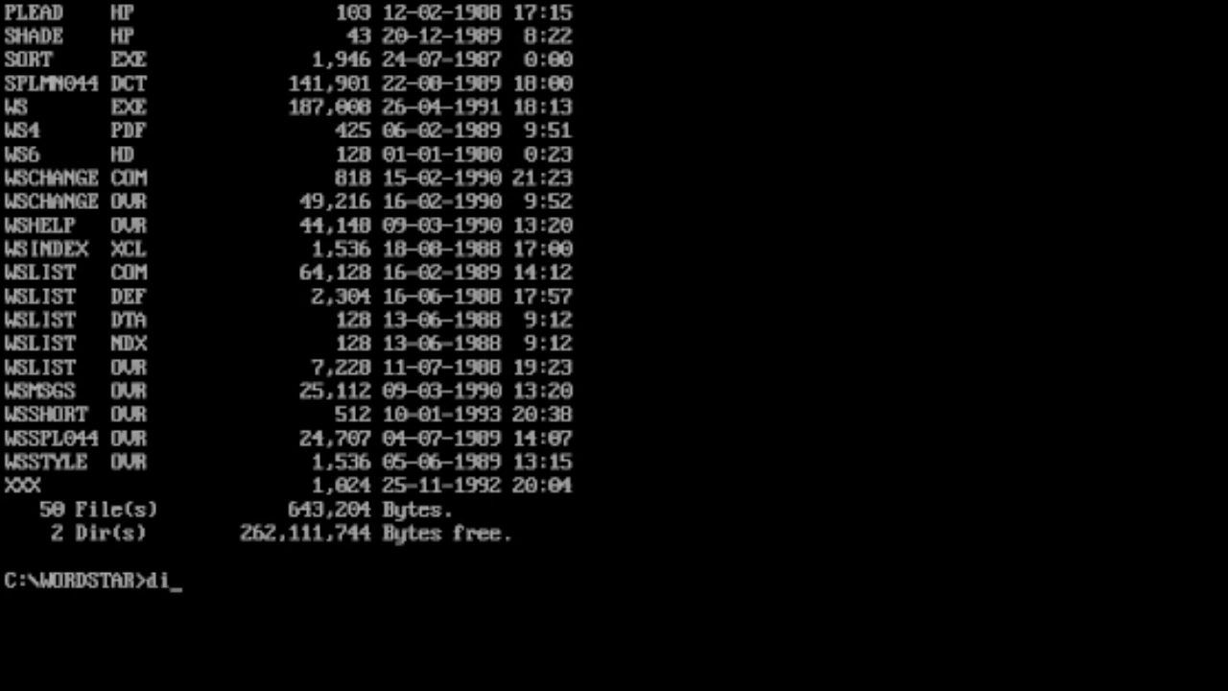
pyautogui.write('r/p')
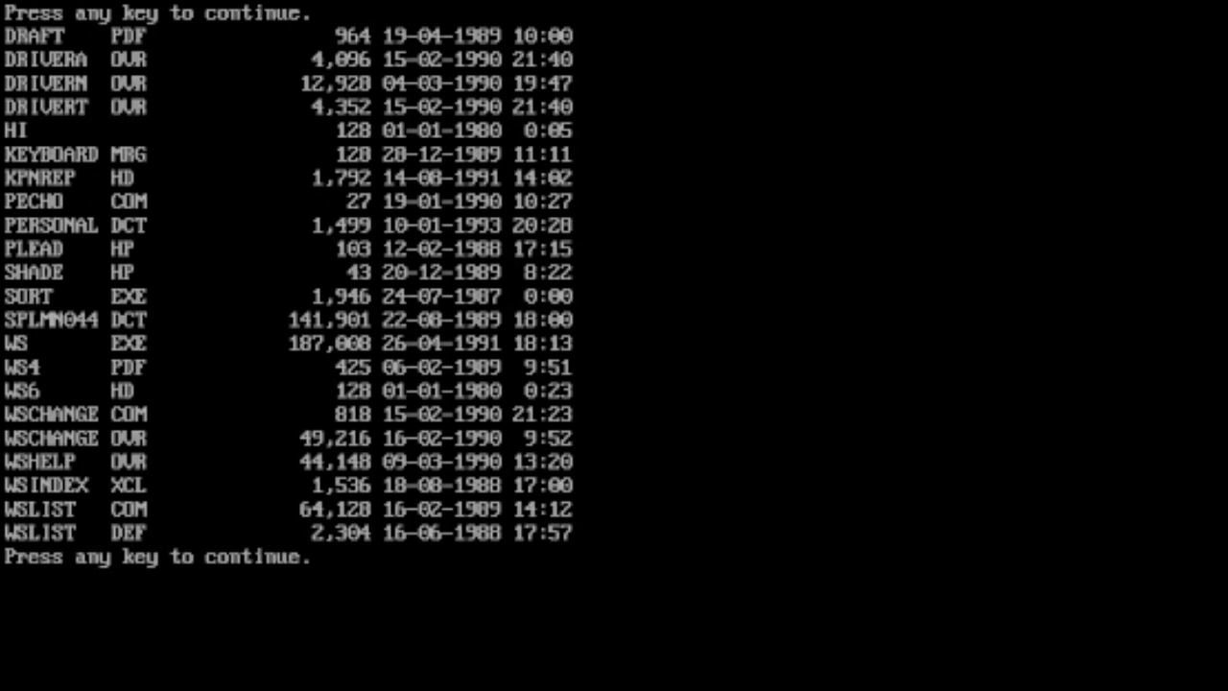
# - Advance the paged WORDSTAR listing to the next screen
pyautogui.press('space')
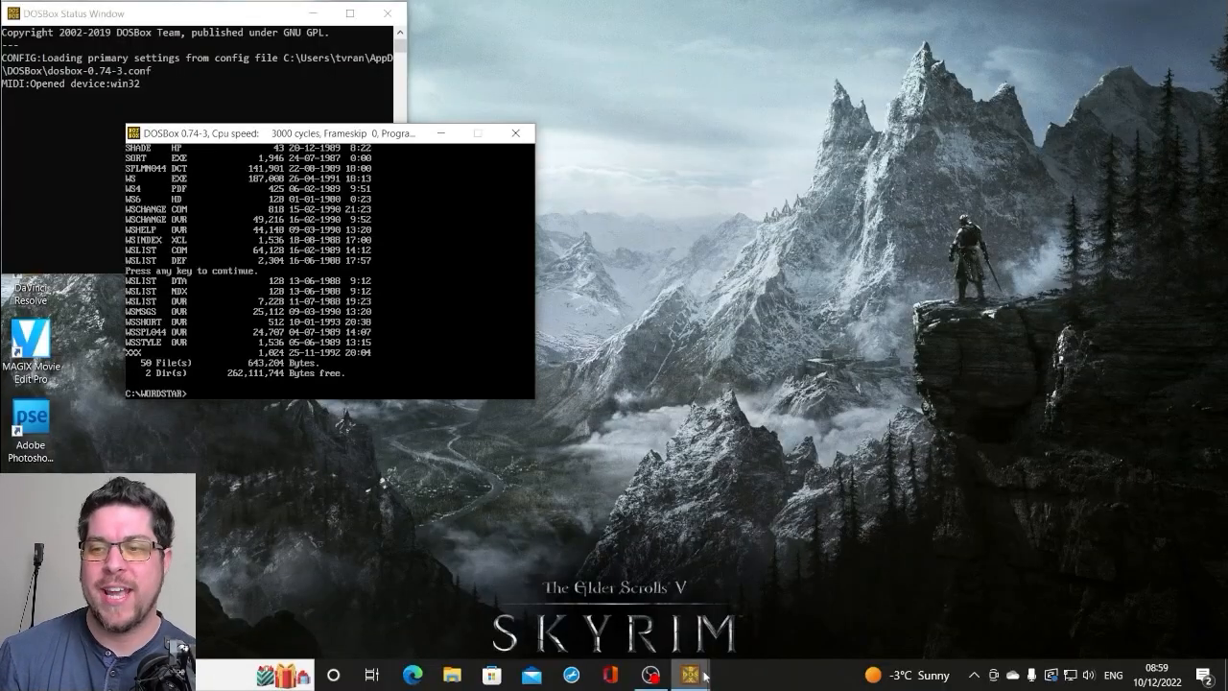
pyautogui.moveTo(691, 675)
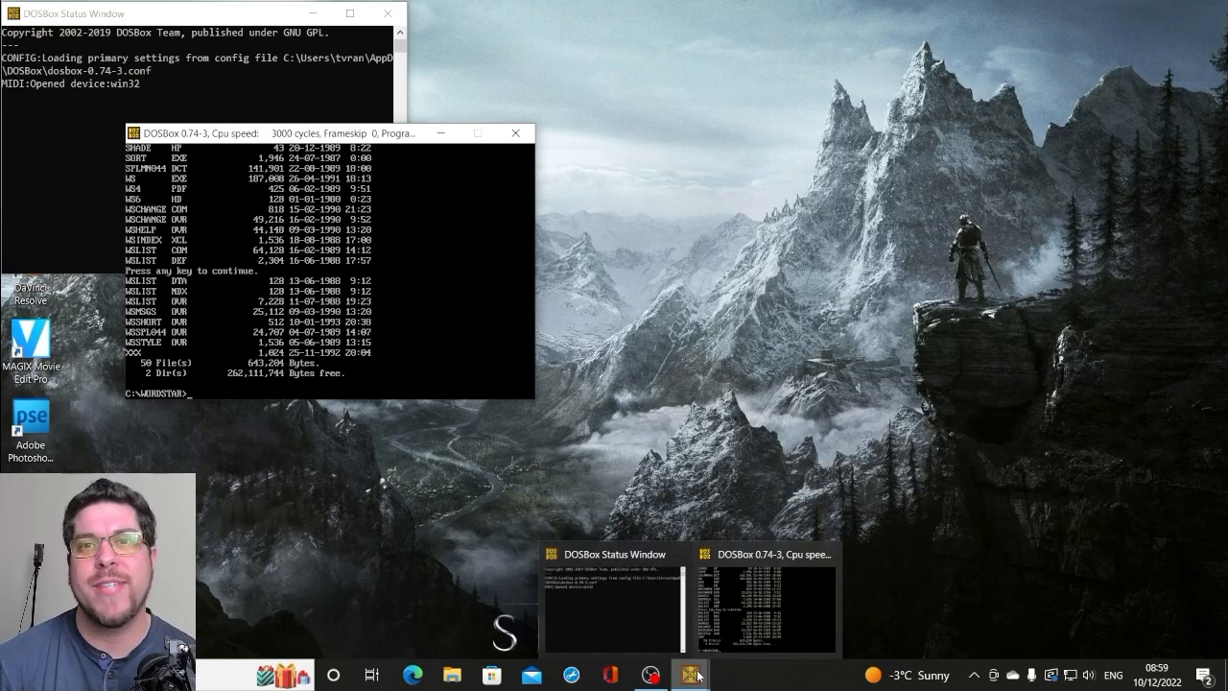